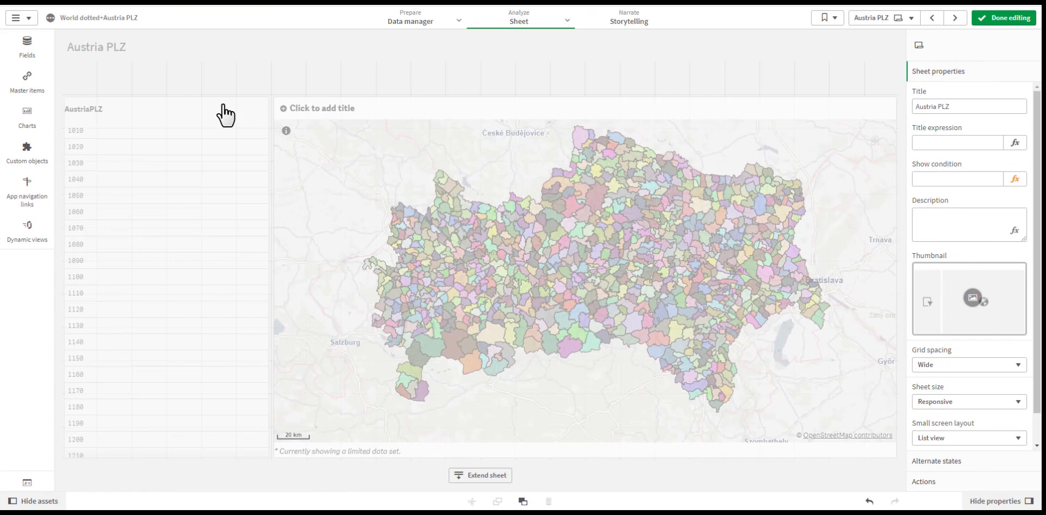
mouse_move(159, 114)
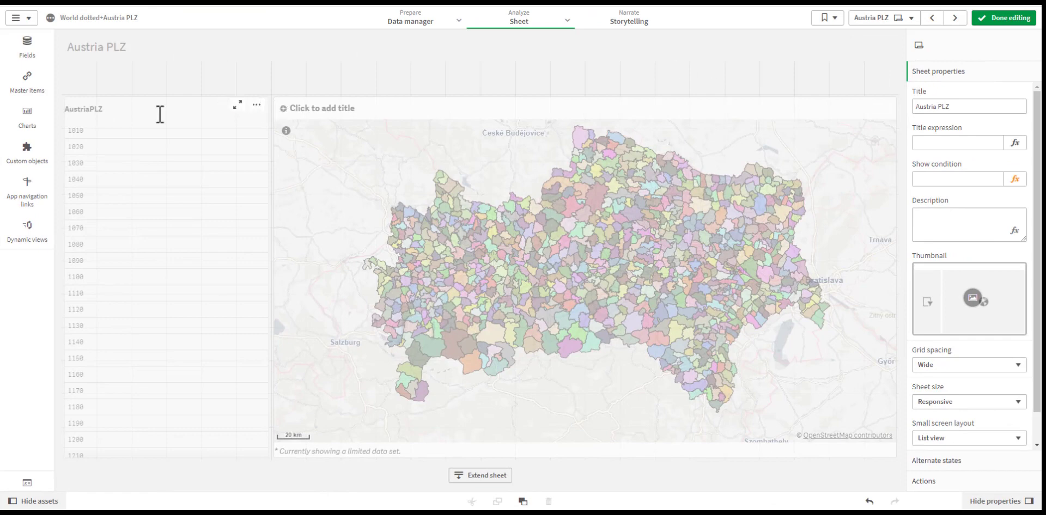
mouse_move(27, 153)
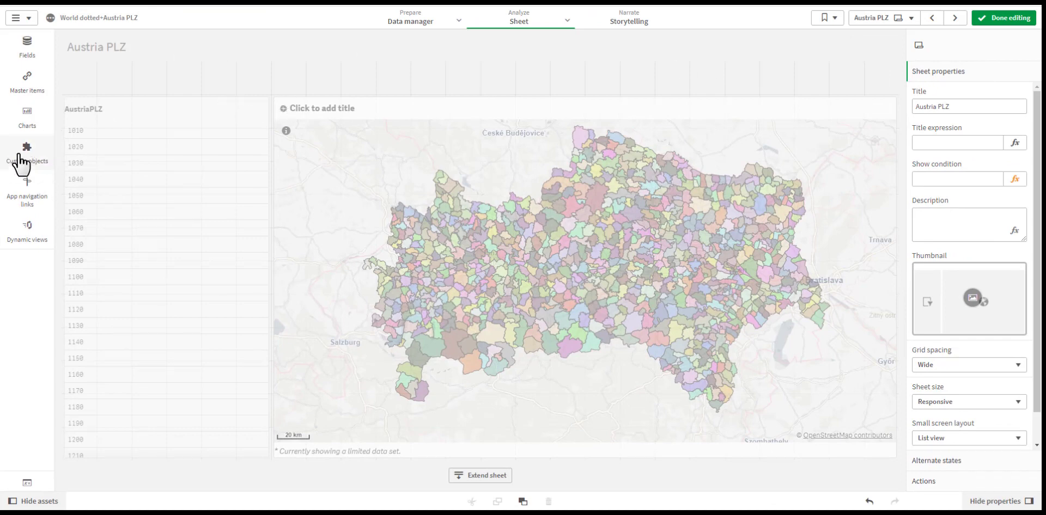
Add a Treemap chart above the postcode list, hiding its title and disabling its hover menu.
left_click(27, 113)
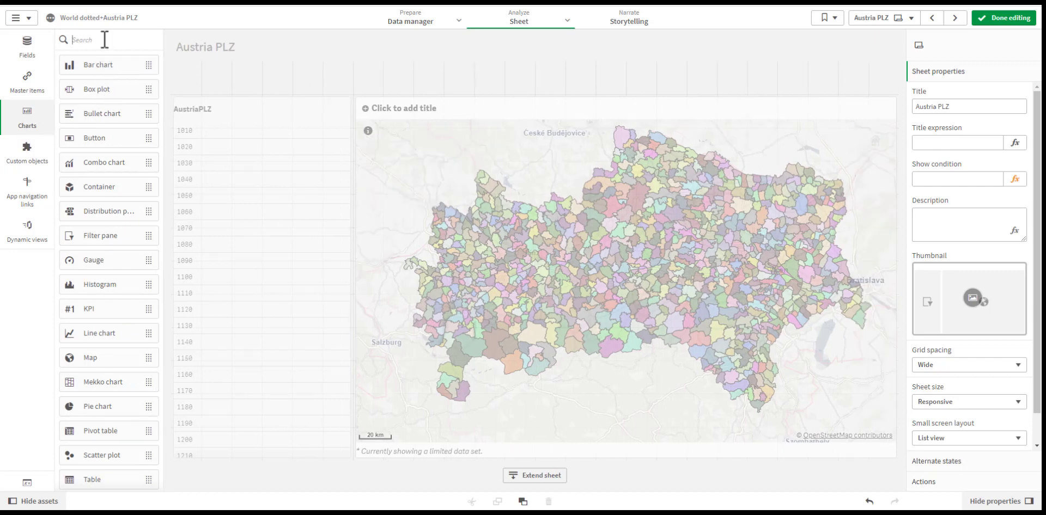
type("tr")
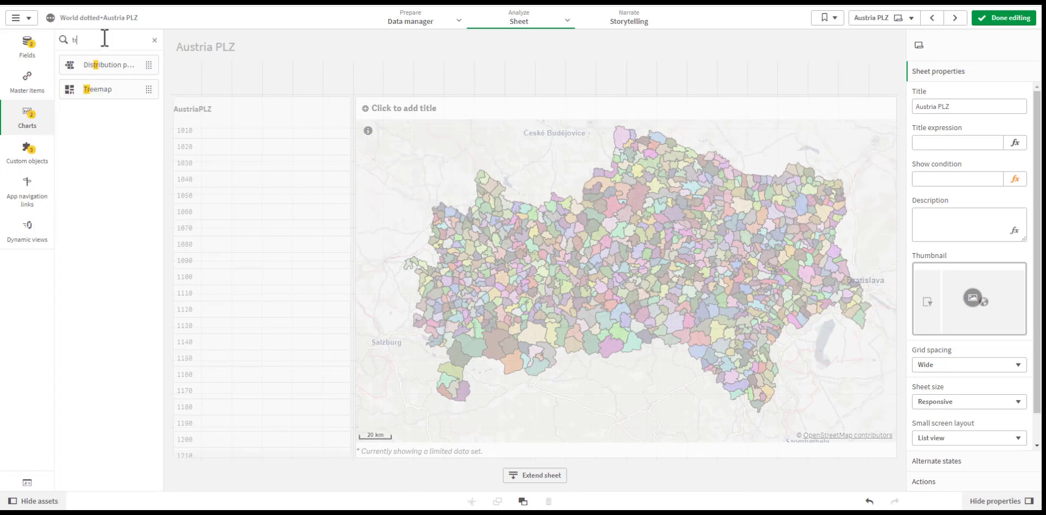
type("tre")
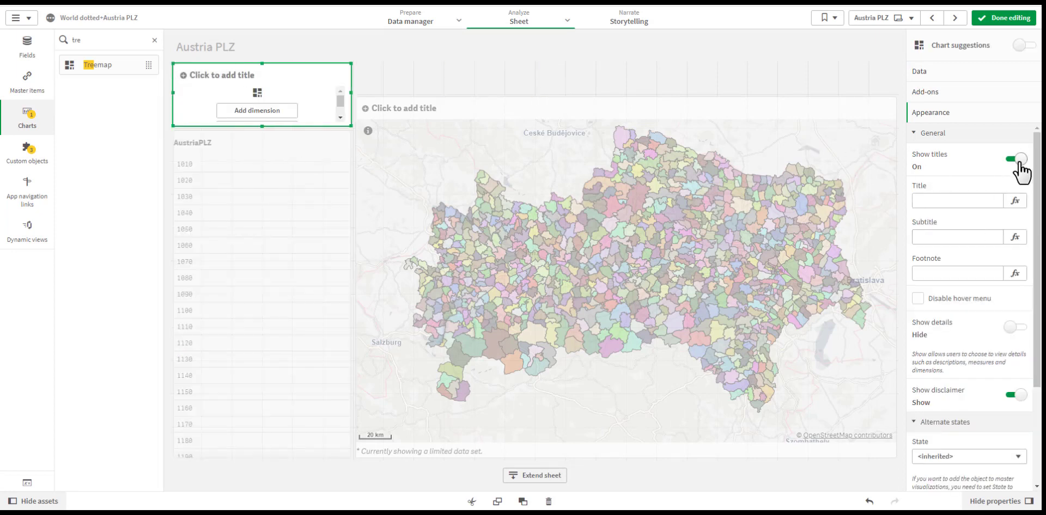
left_click(1014, 159)
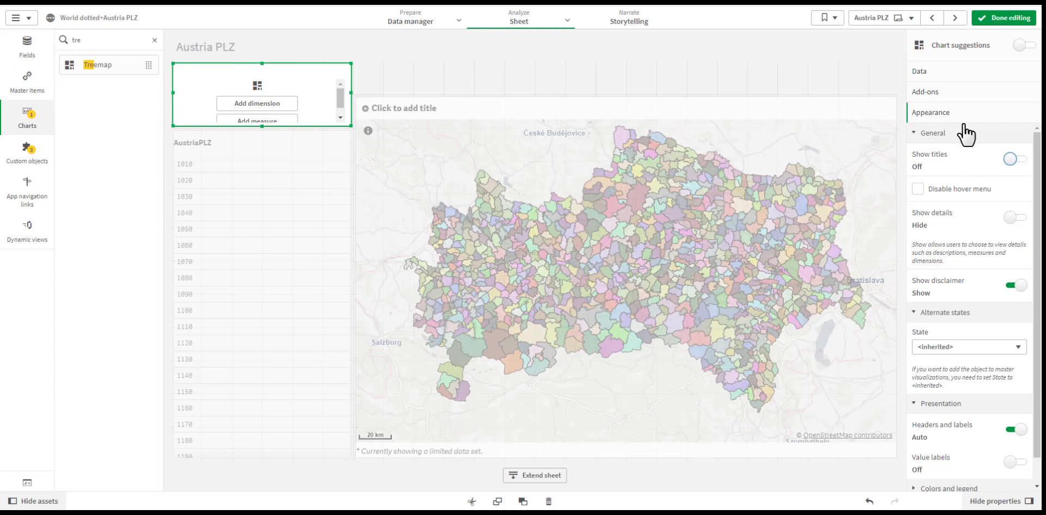
left_click(918, 188)
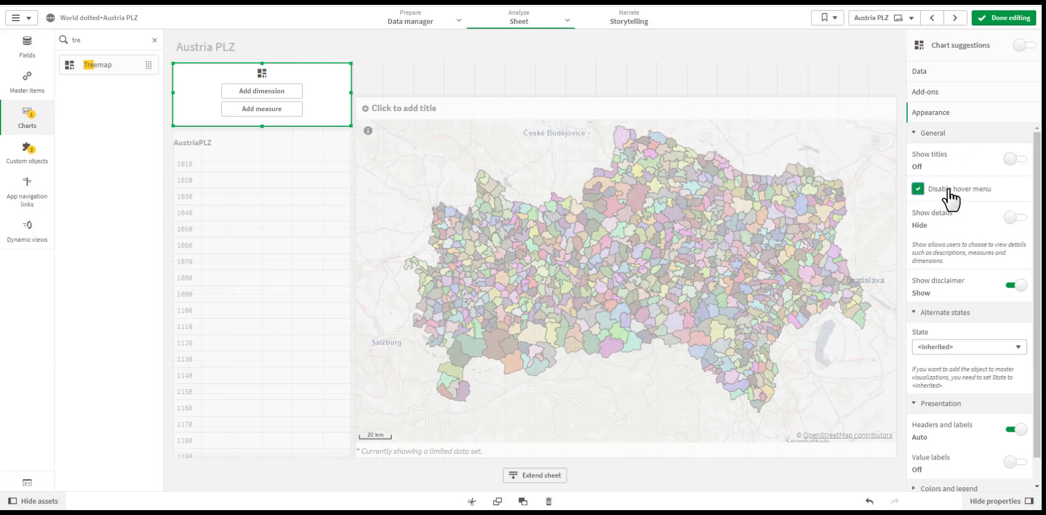
mouse_move(926, 84)
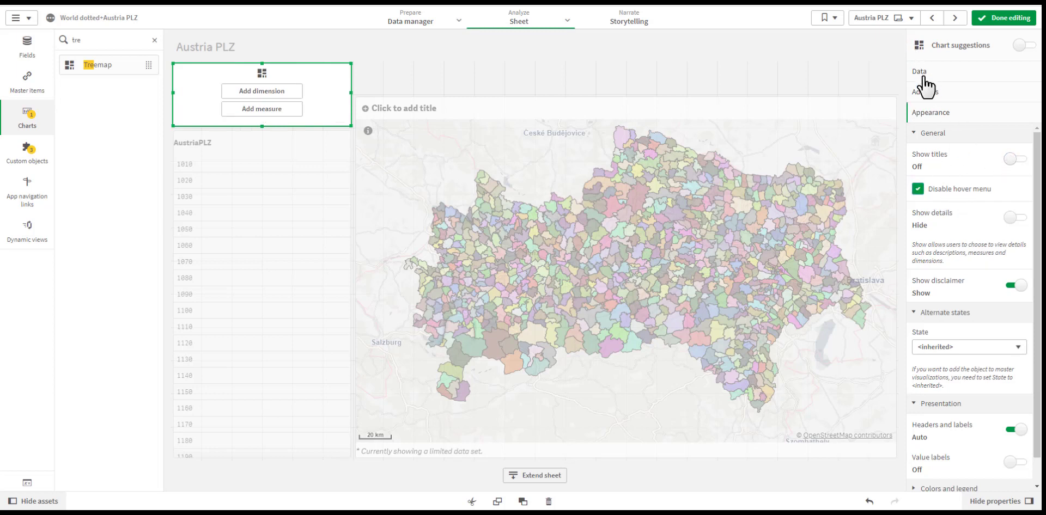
Give the treemap dimension =ValueLoop(1,1) and size measure =1.
left_click(920, 71)
type("-")
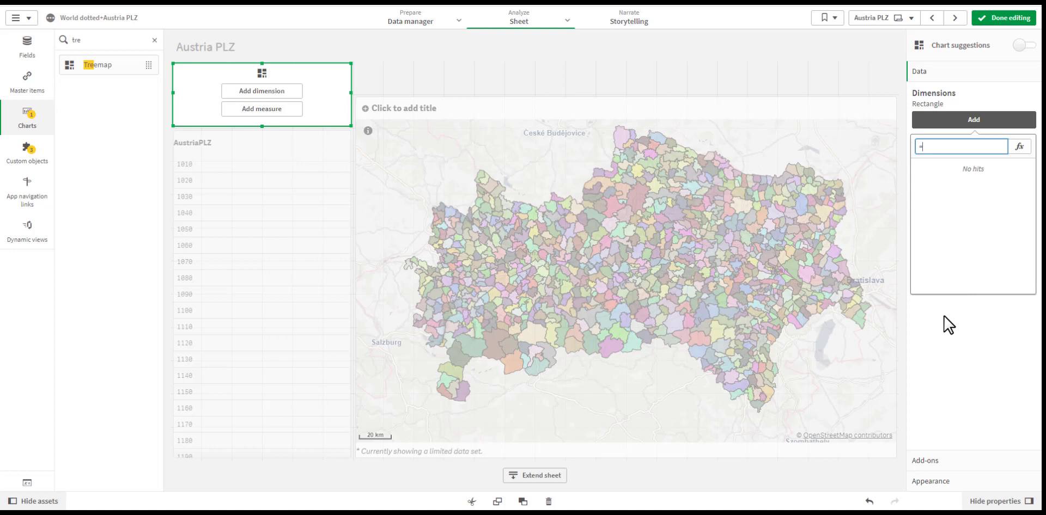
type("\\V")
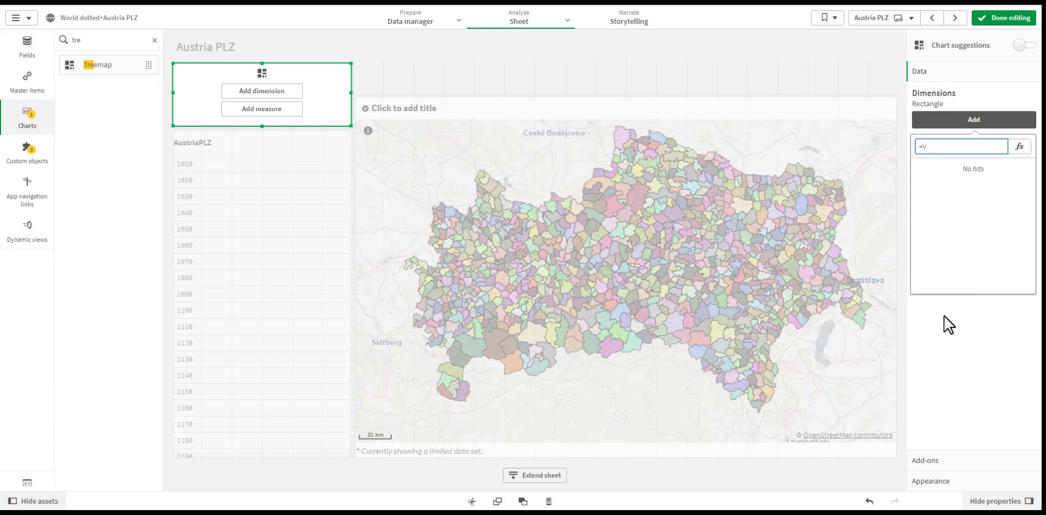
type("alueLoop(1,1")
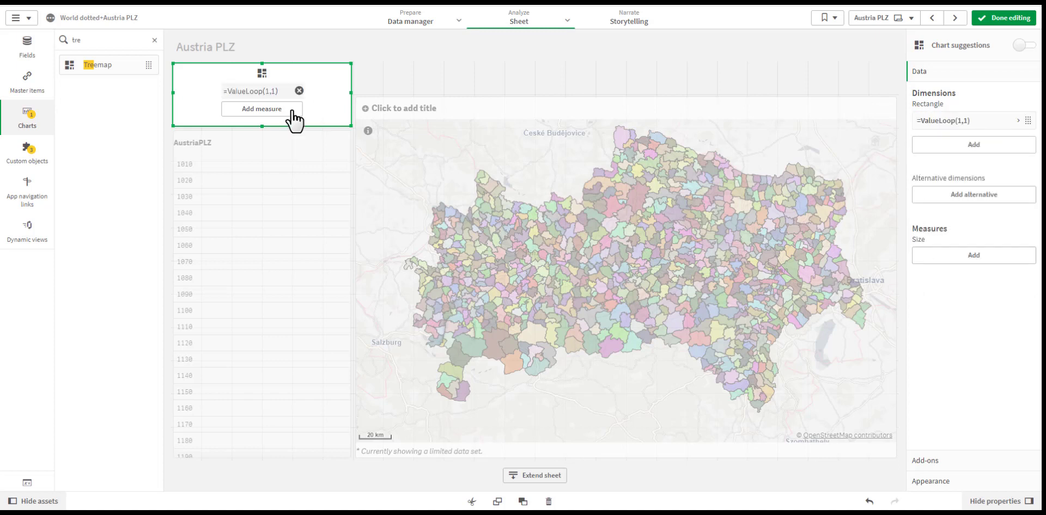
left_click(261, 109)
type("=1")
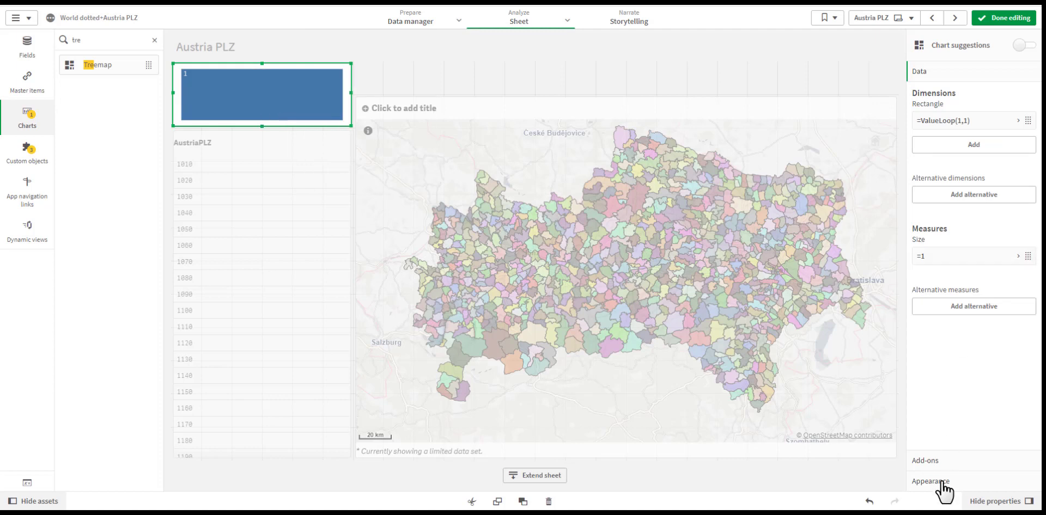
Turn off the treemap's headers and labels and resize it to a tiny block.
left_click(931, 481)
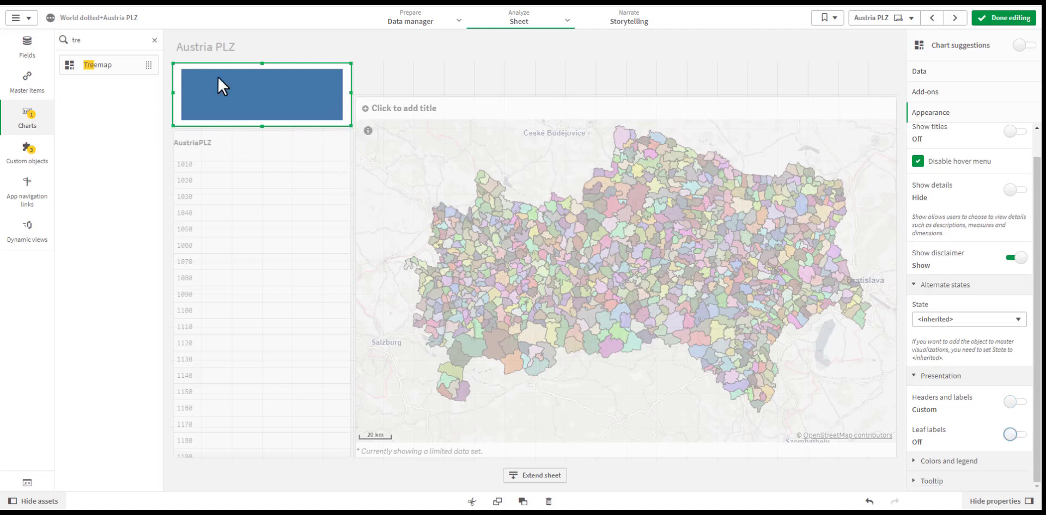
mouse_move(350, 127)
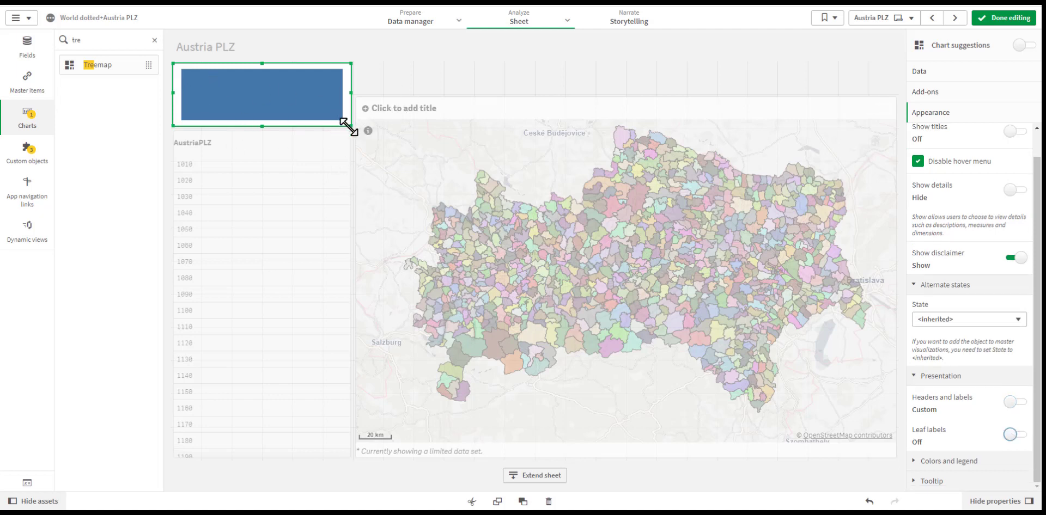
left_click_drag(354, 127, 230, 93)
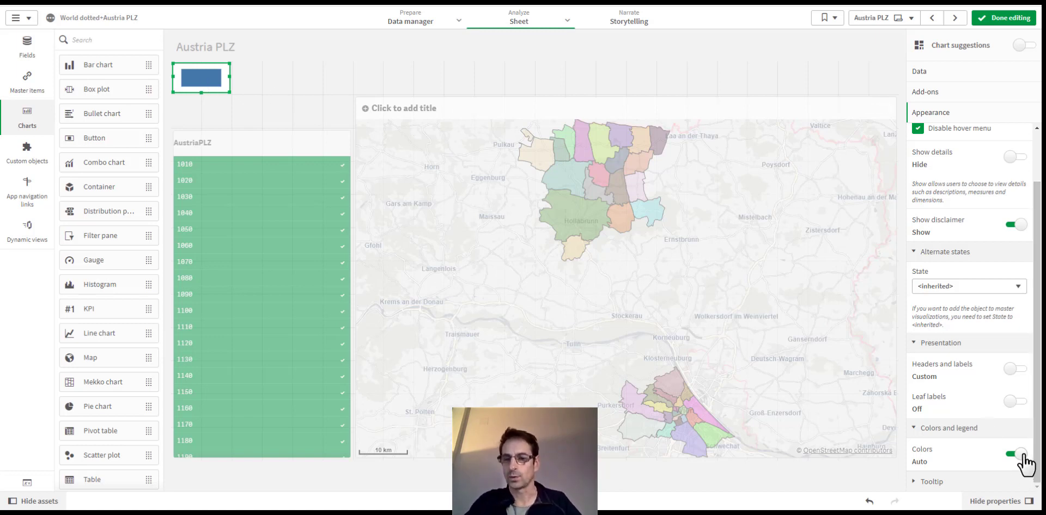
Set the treemap colours to Custom, by expression, and bring up the Variables list.
left_click(1014, 454)
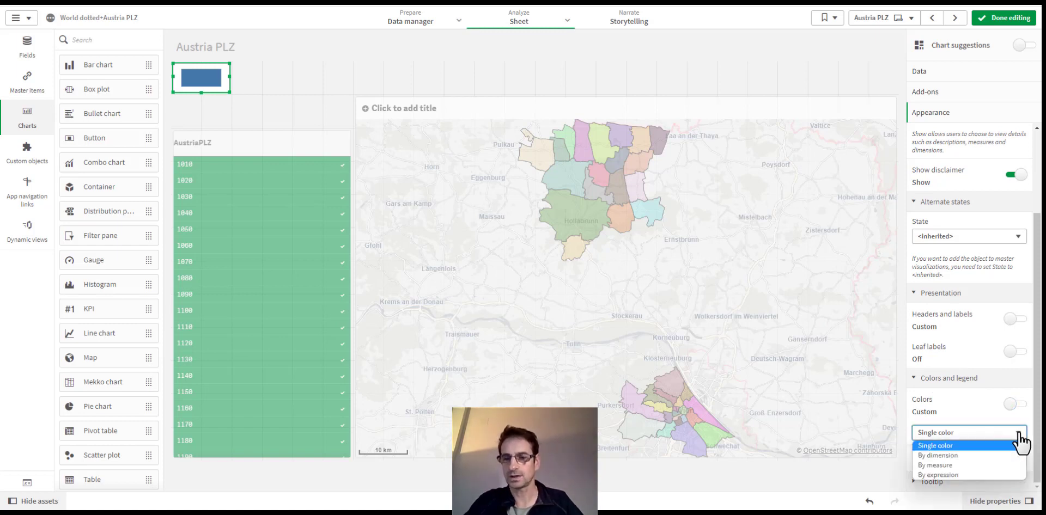
left_click(938, 474)
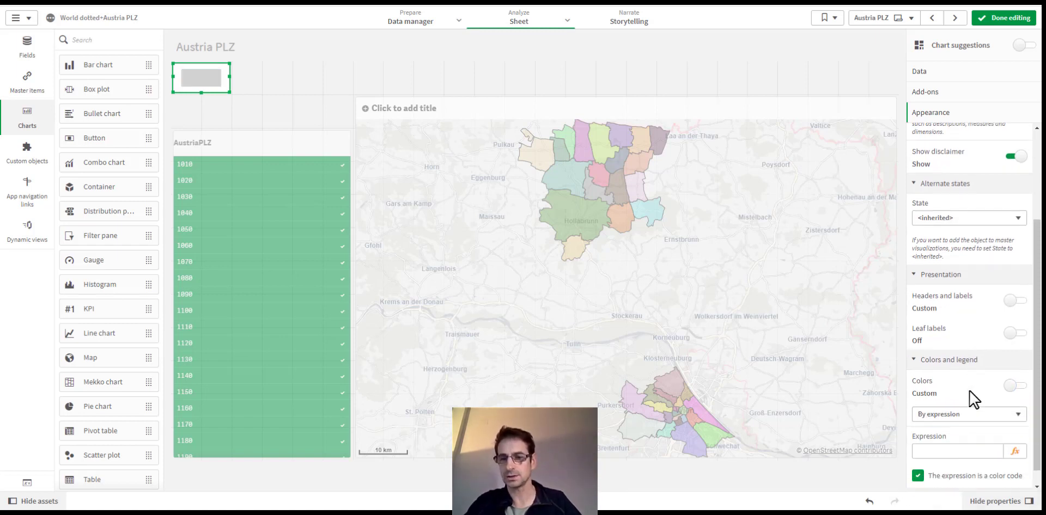
scroll("down", 3)
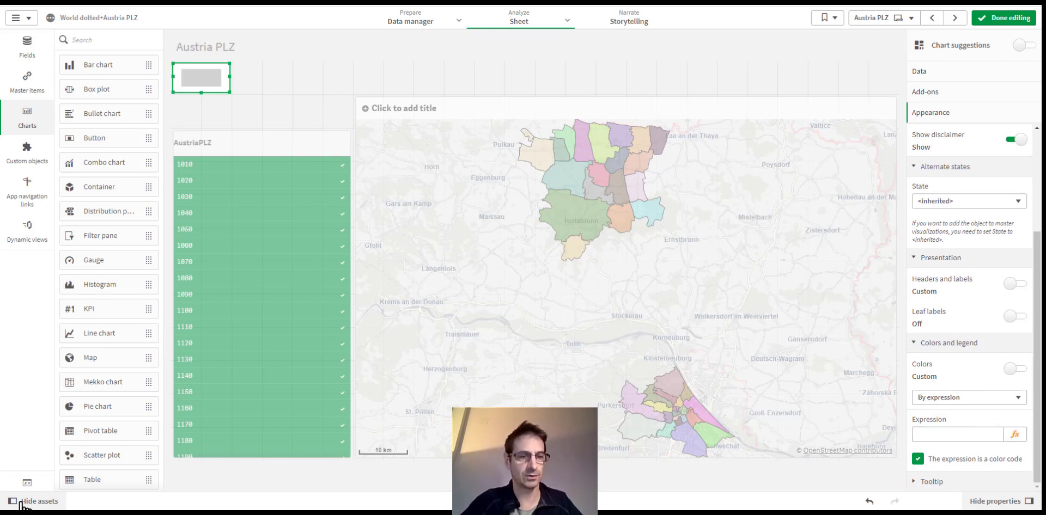
mouse_move(642, 462)
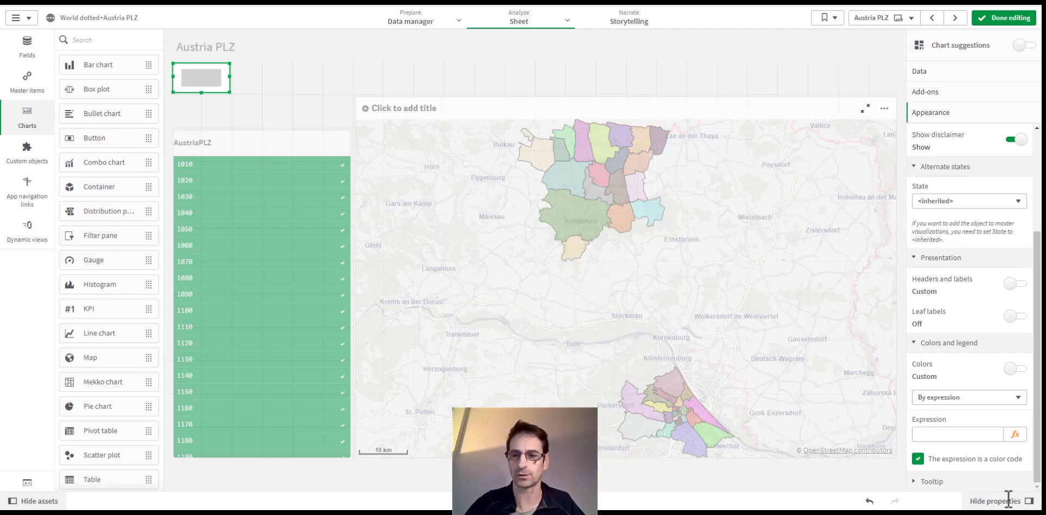
left_click(957, 434)
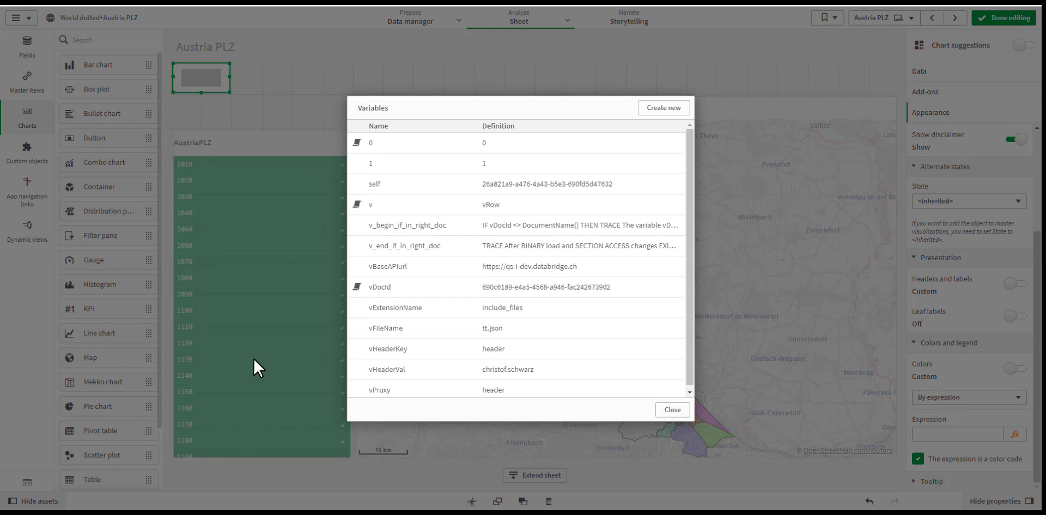
Create a new variable named vCriteria1 and open its definition expression editor.
left_click(663, 107)
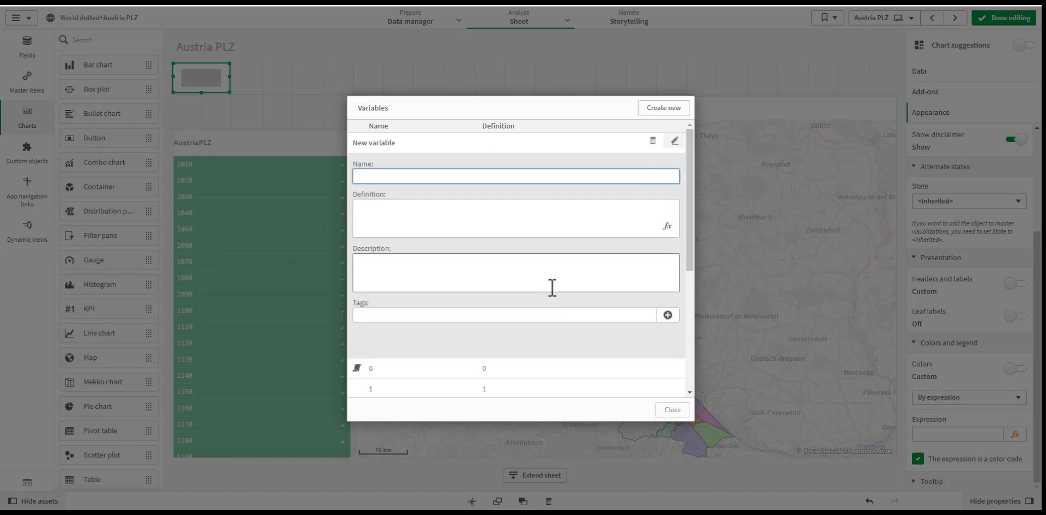
type("vCr")
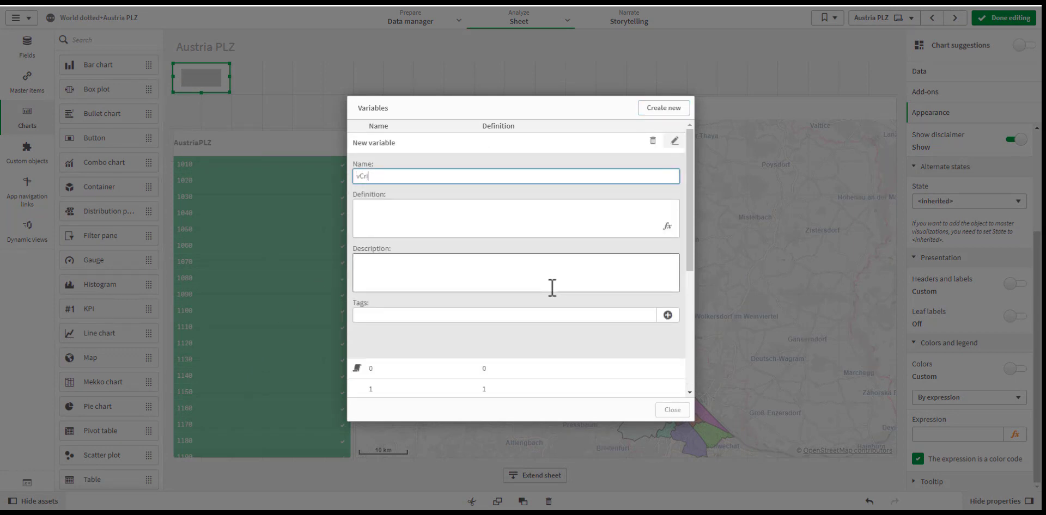
type("iteria1")
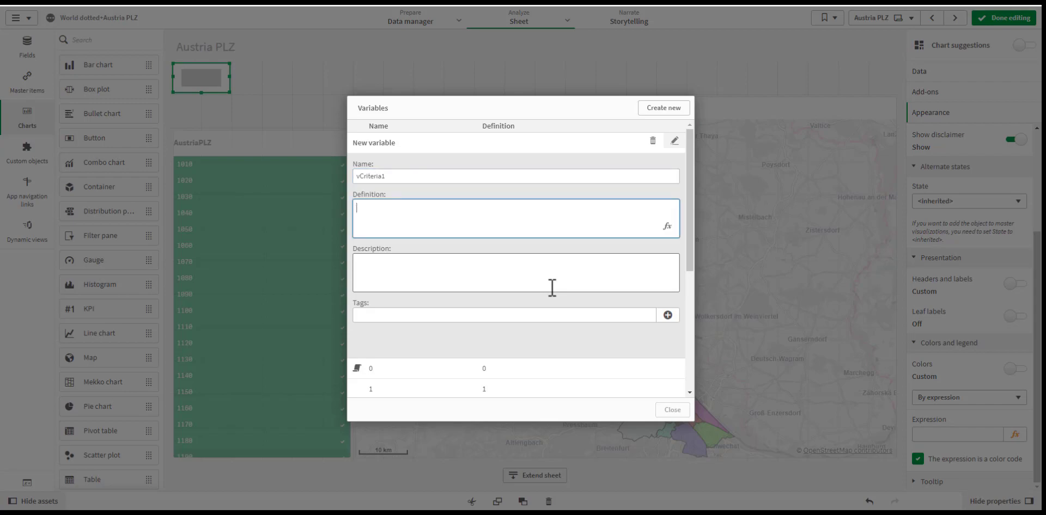
left_click(674, 224)
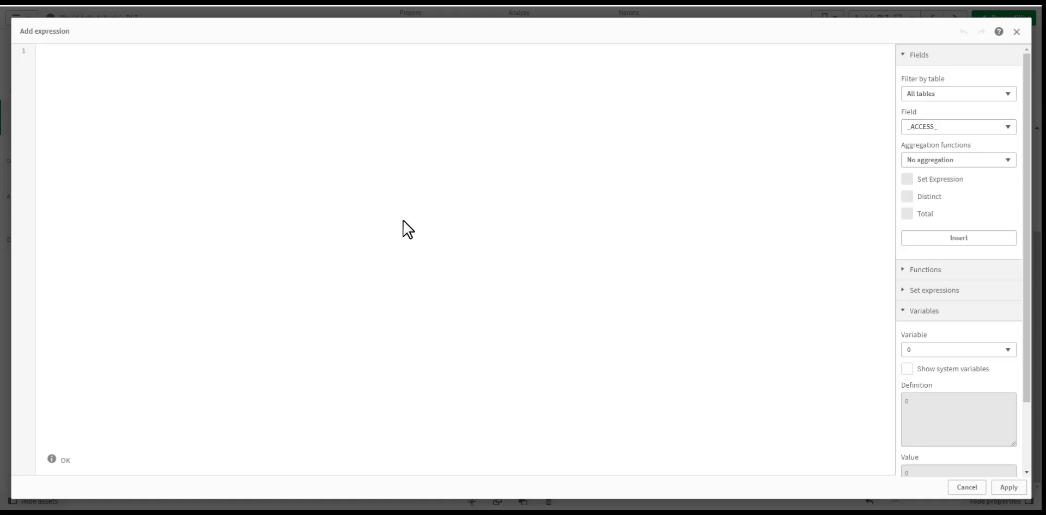
Define vCriteria1 as If(Count(AustriaPLZ) > 50, $1, If(Count(AustriaPLZ) > 20, $2, $3)) and close Variables.
type("If(Count(AustriaPLZ) > 50,")
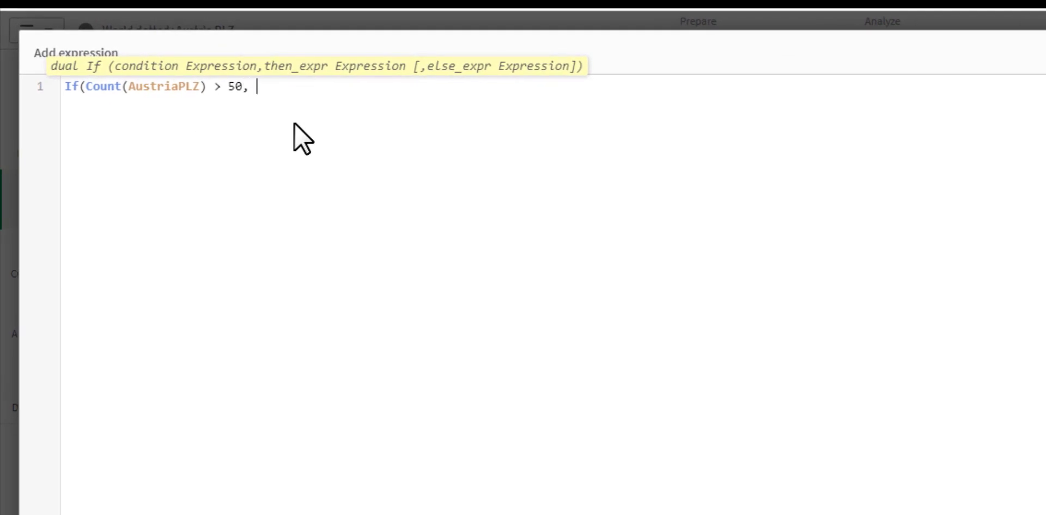
type("$1")
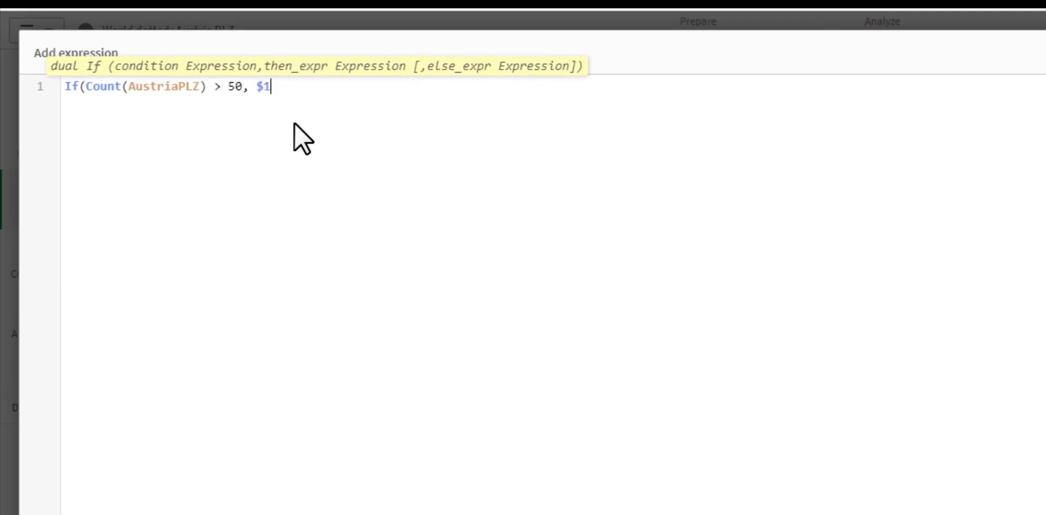
type(",")
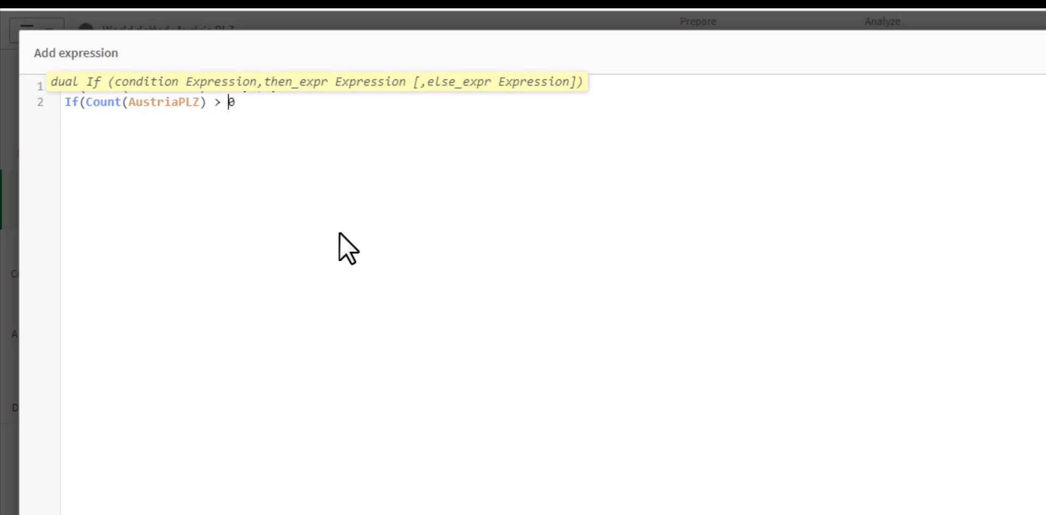
type("20")
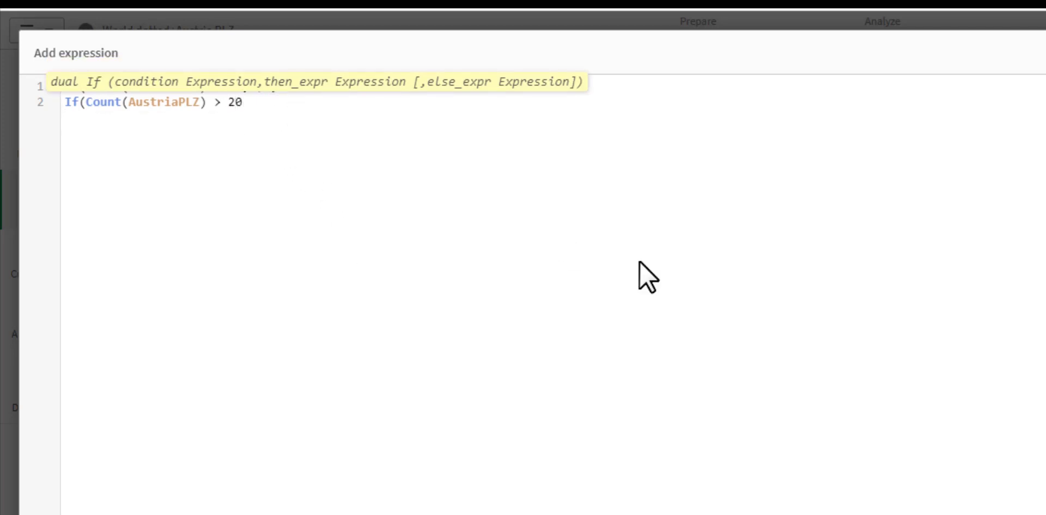
type(", $")
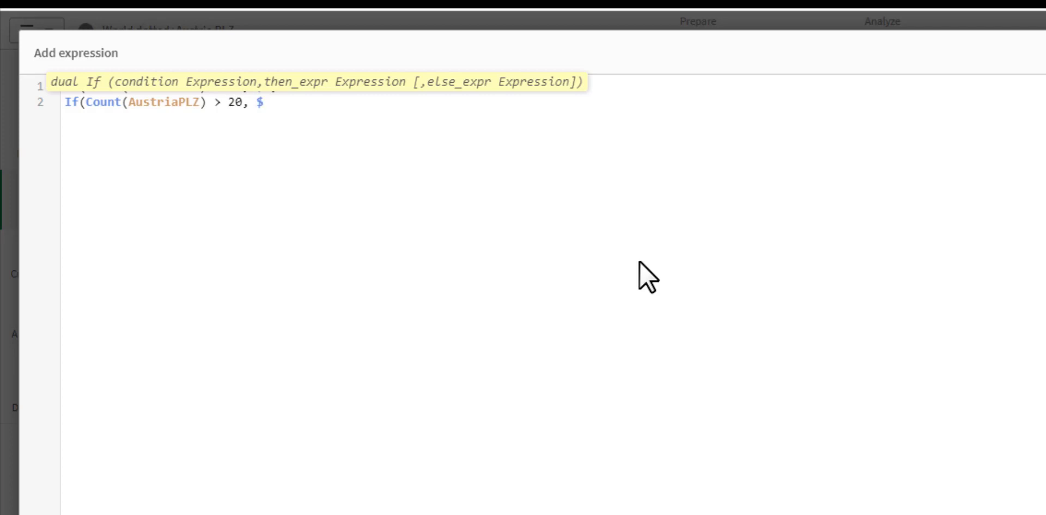
type("2,")
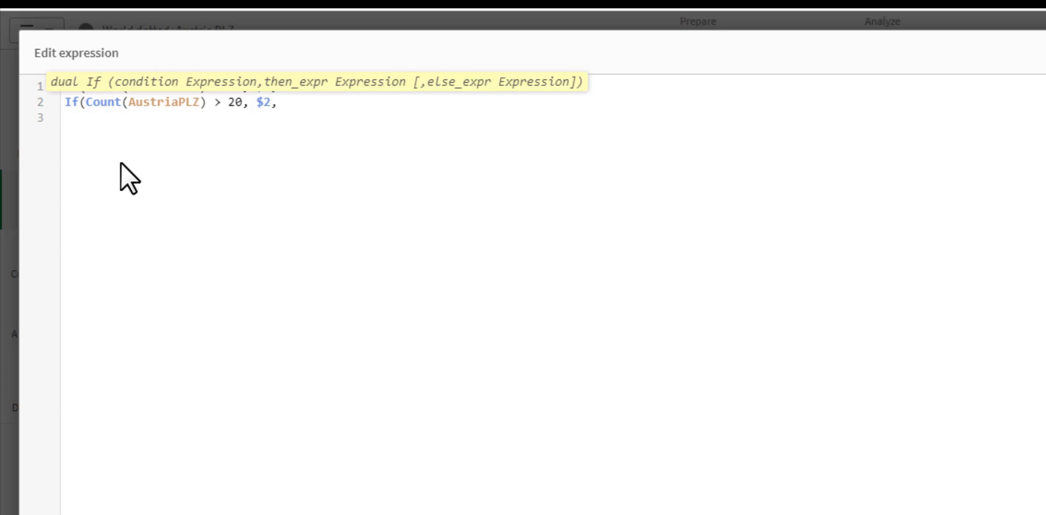
type("$3)")
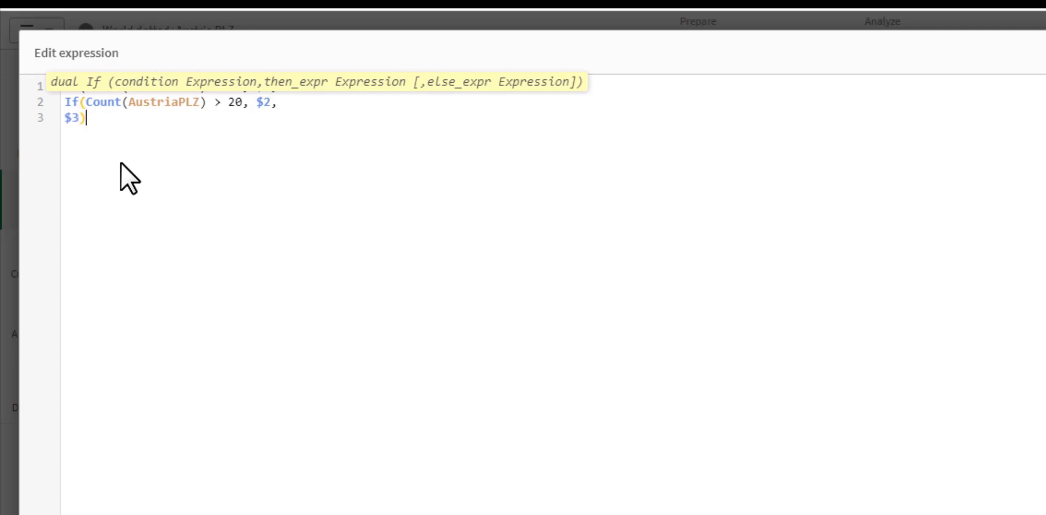
type("If(Count(AustriaPLZ) > 50, $1,")
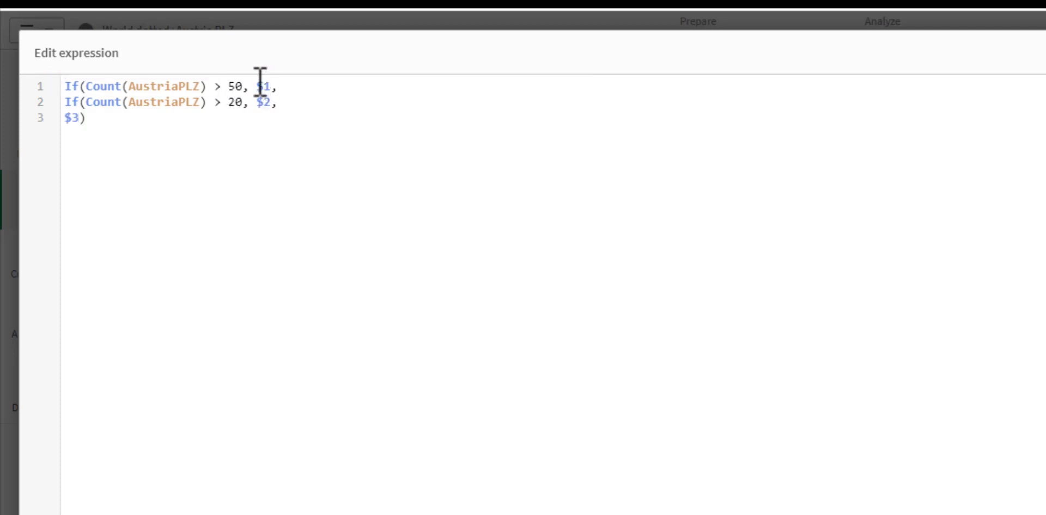
mouse_move(234, 86)
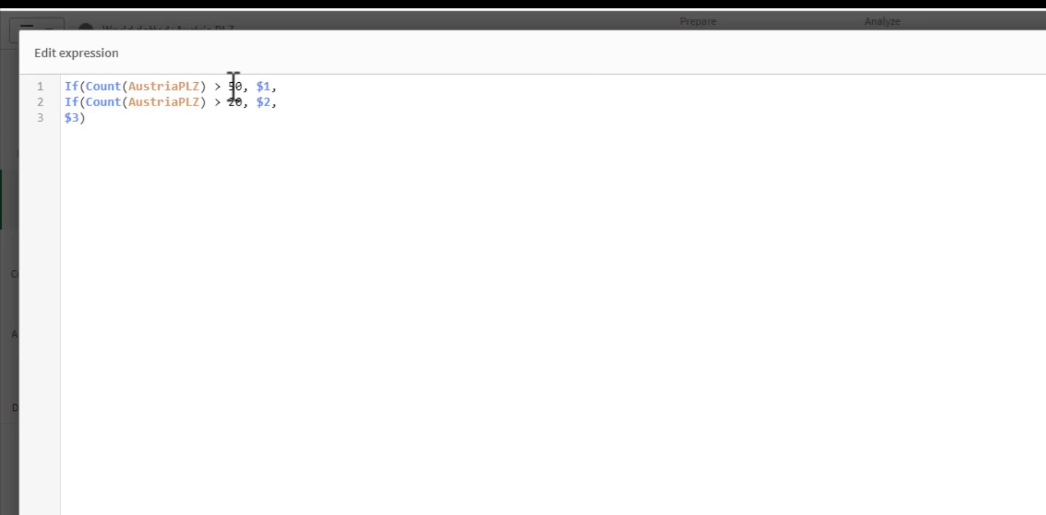
mouse_move(270, 107)
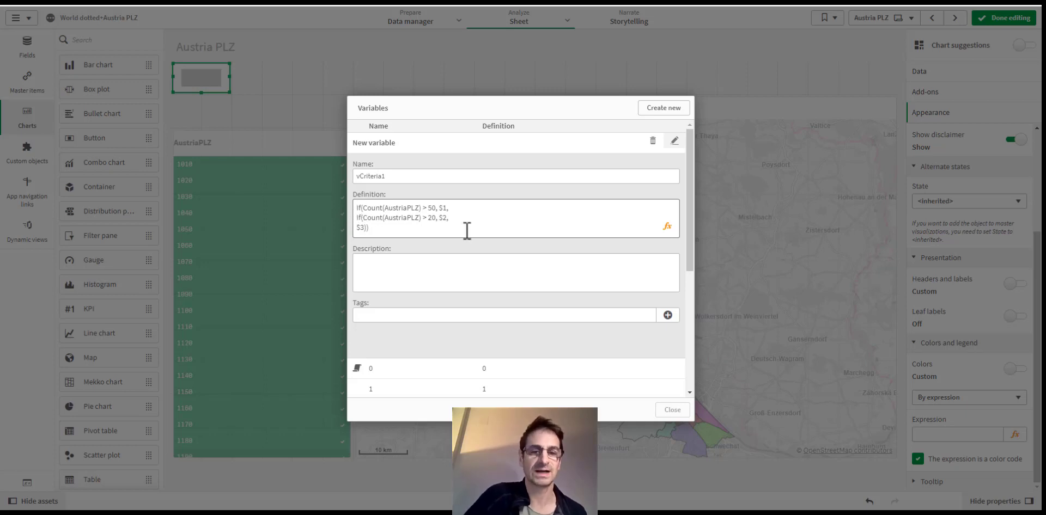
mouse_move(507, 256)
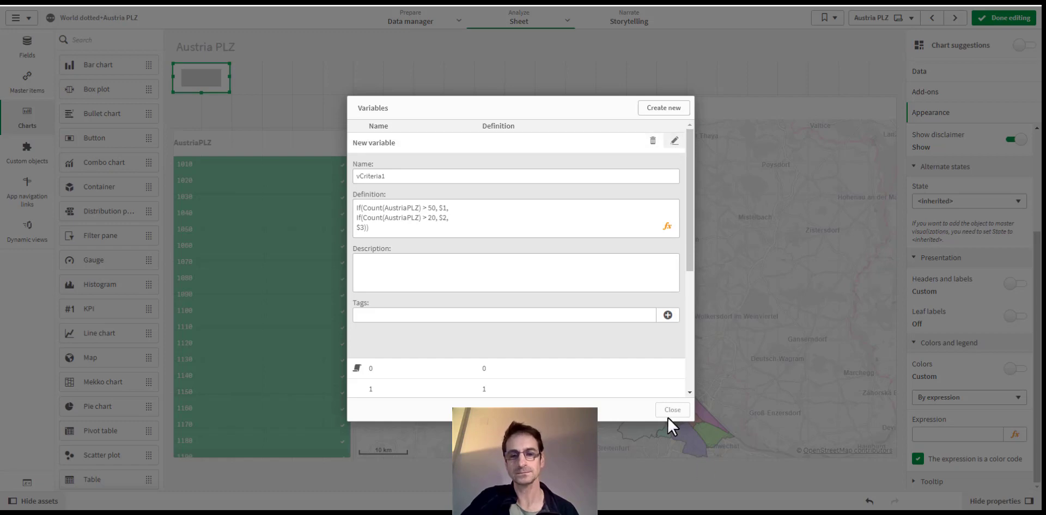
left_click(672, 410)
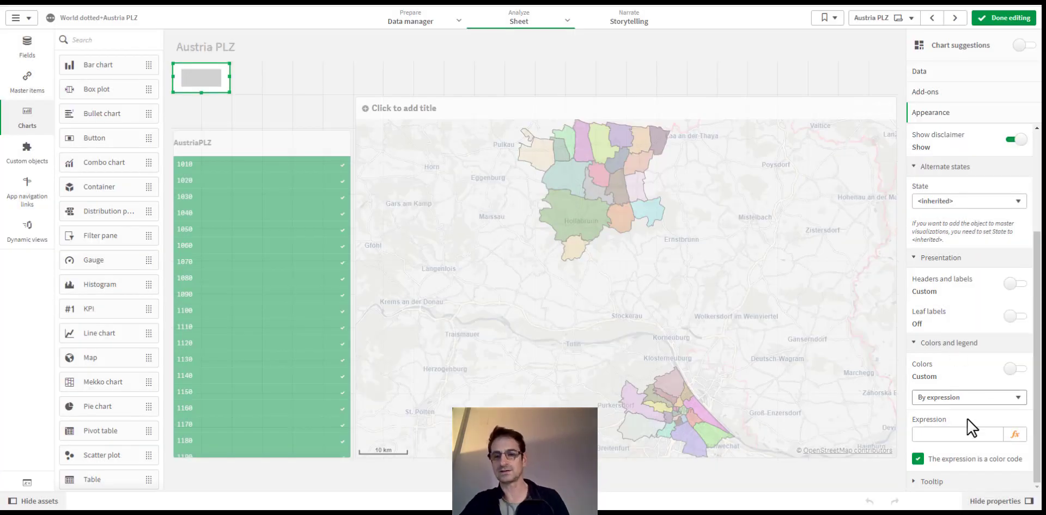
Set the colour expression to =$(vCriteria1('red','orange',...)) so the block shows orange.
left_click(955, 434)
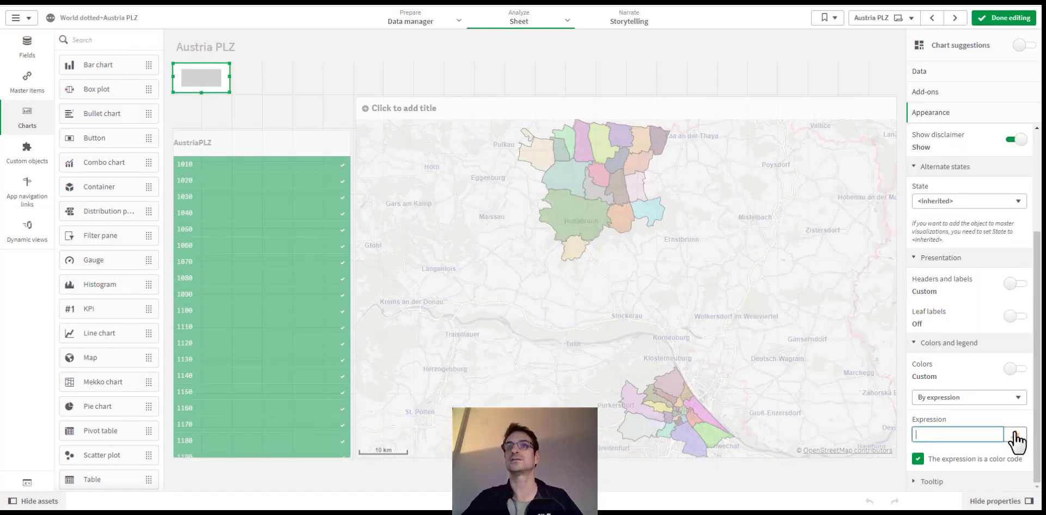
type("=vCriteria1")
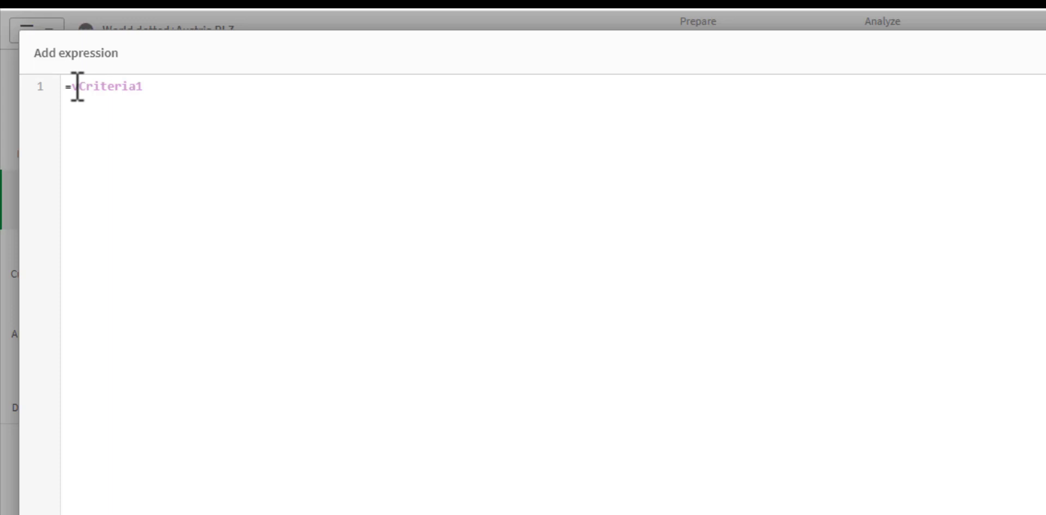
type("$(")
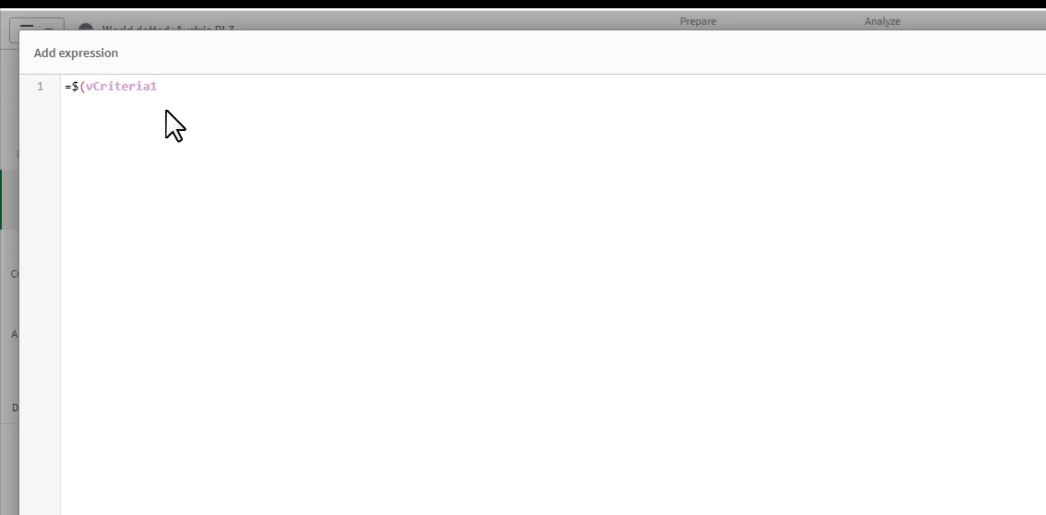
type("()")
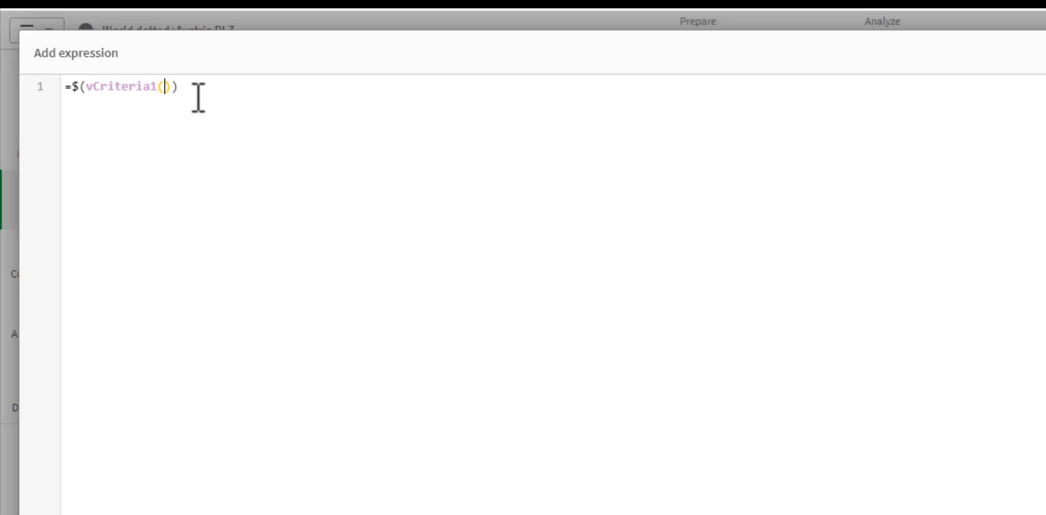
type("''")
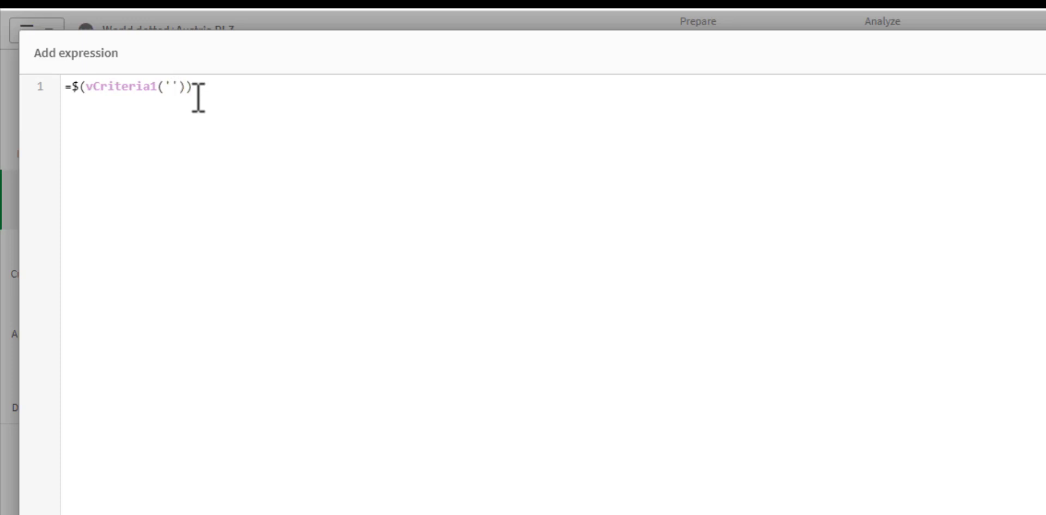
type("red','o")
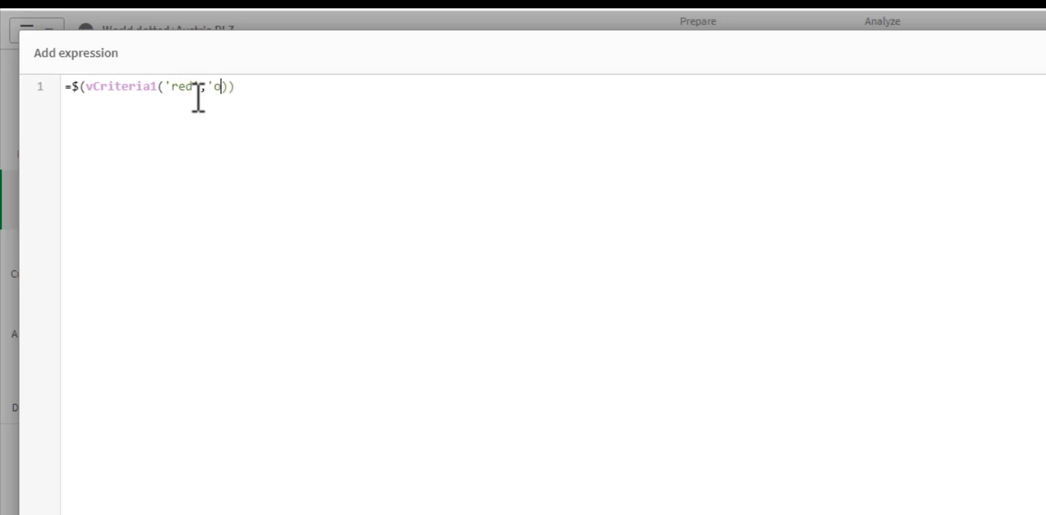
type("range',")
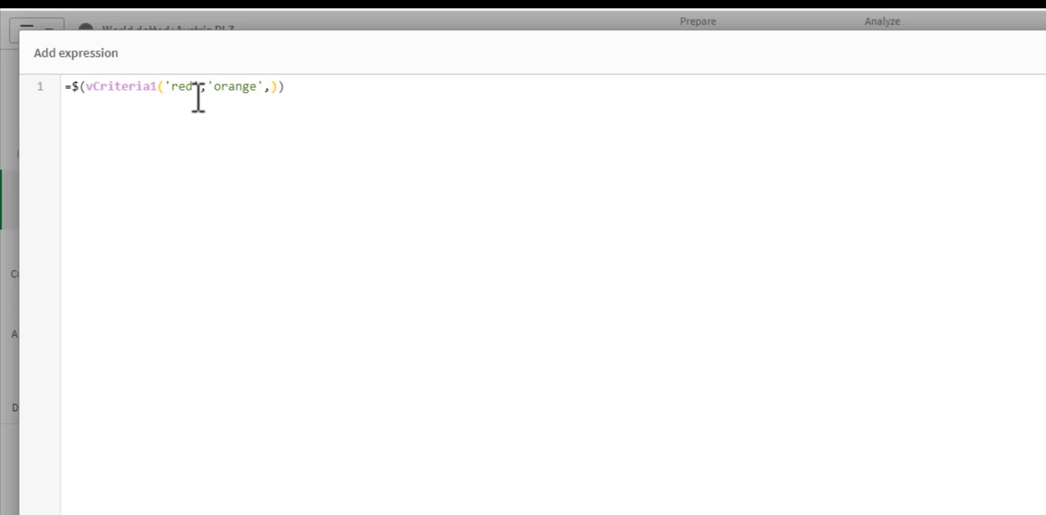
type("'#")
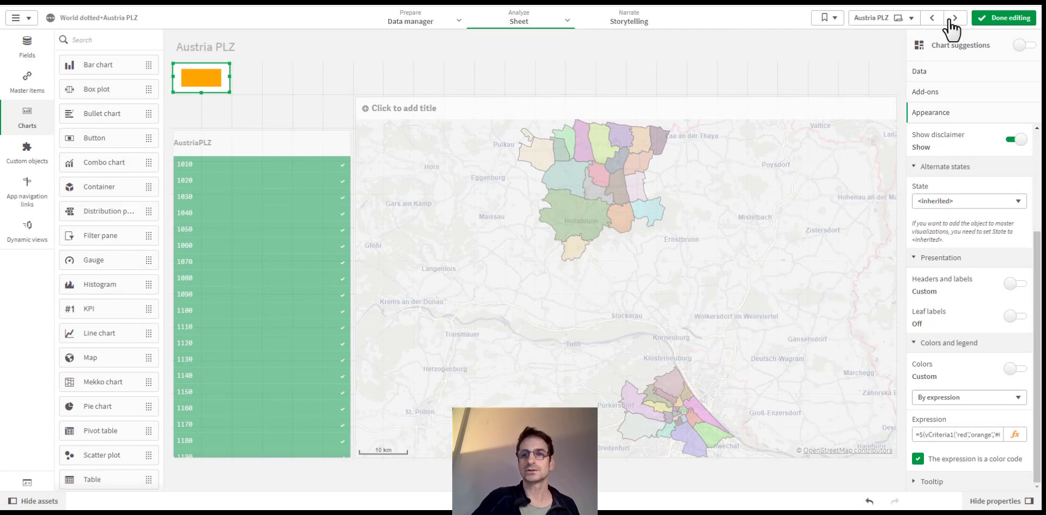
Preview the indicator turning green with postcodes 1050 and 1080 selected, then reselect it for editing.
left_click(1004, 18)
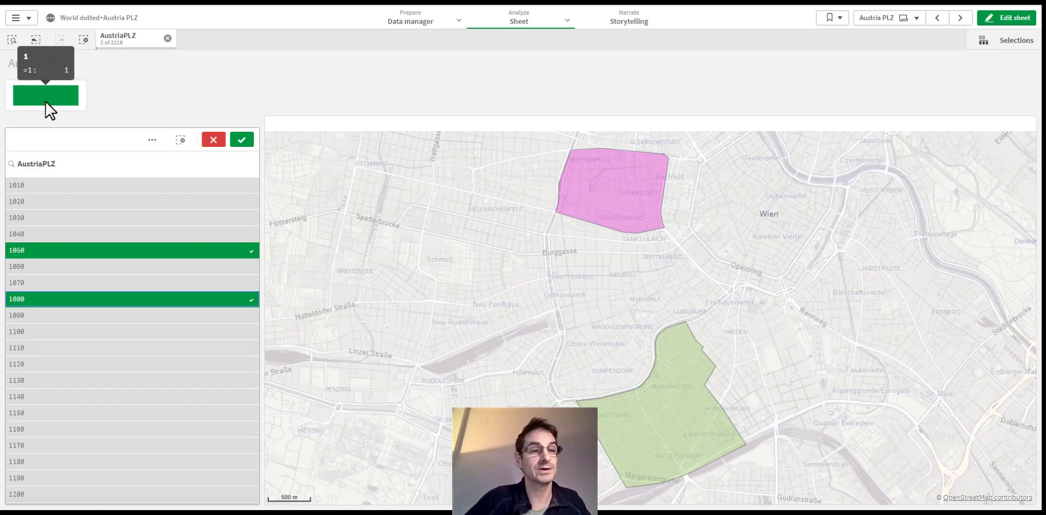
left_click(242, 139)
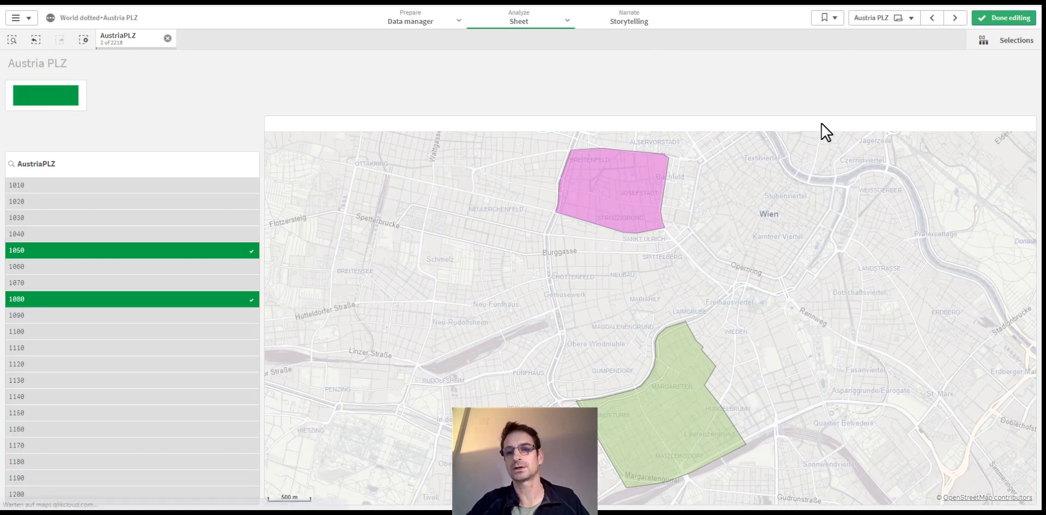
left_click(45, 95)
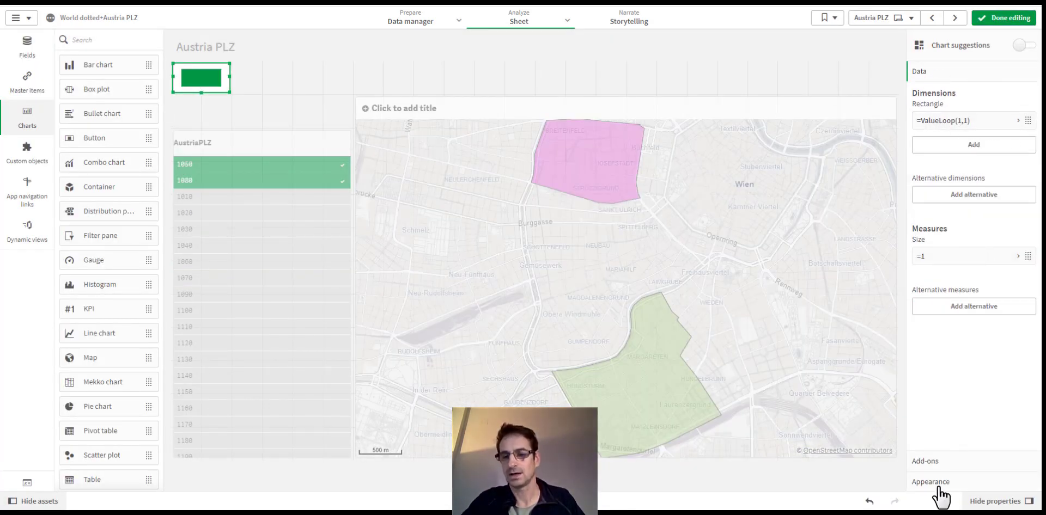
Switch the indicator's tooltip to custom with basic rows hidden.
left_click(931, 482)
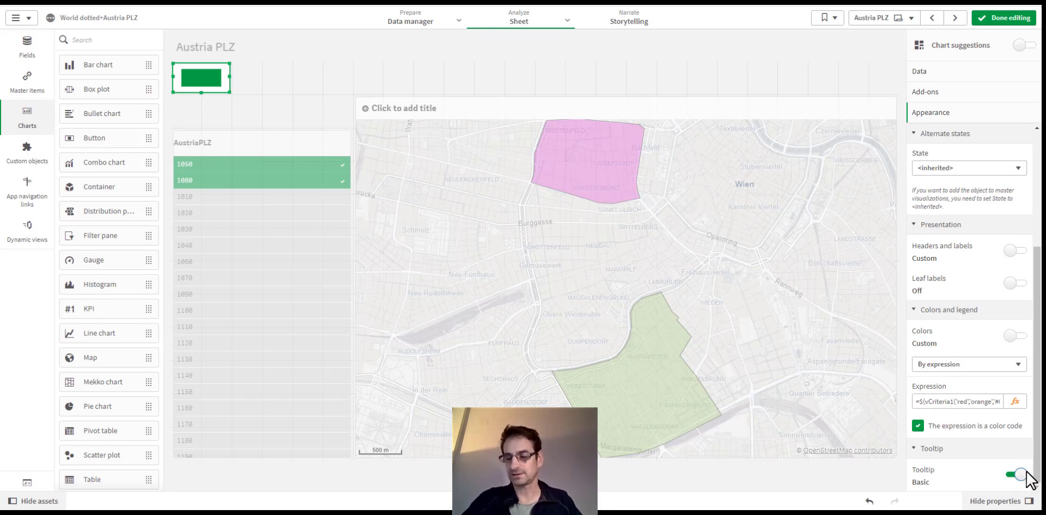
left_click(1010, 474)
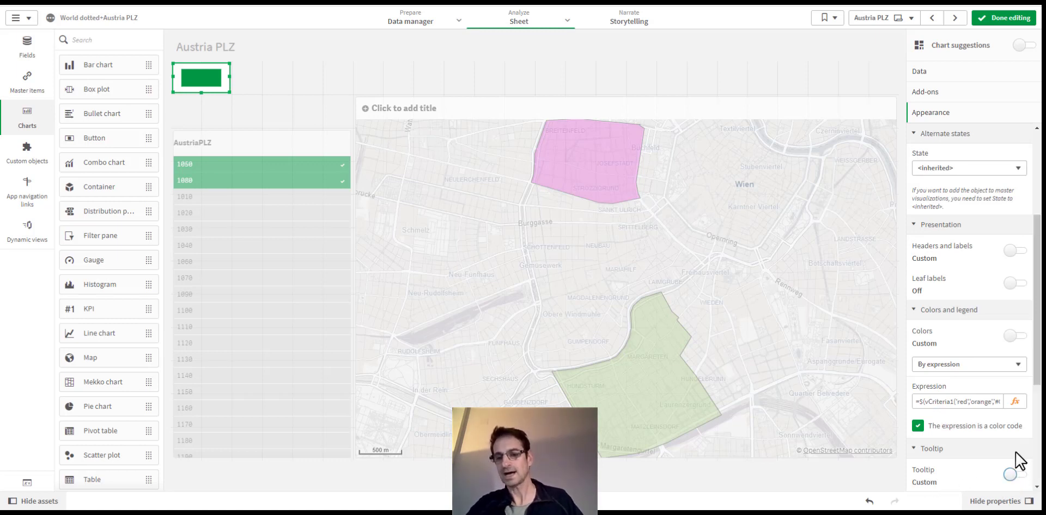
scroll("down", 3)
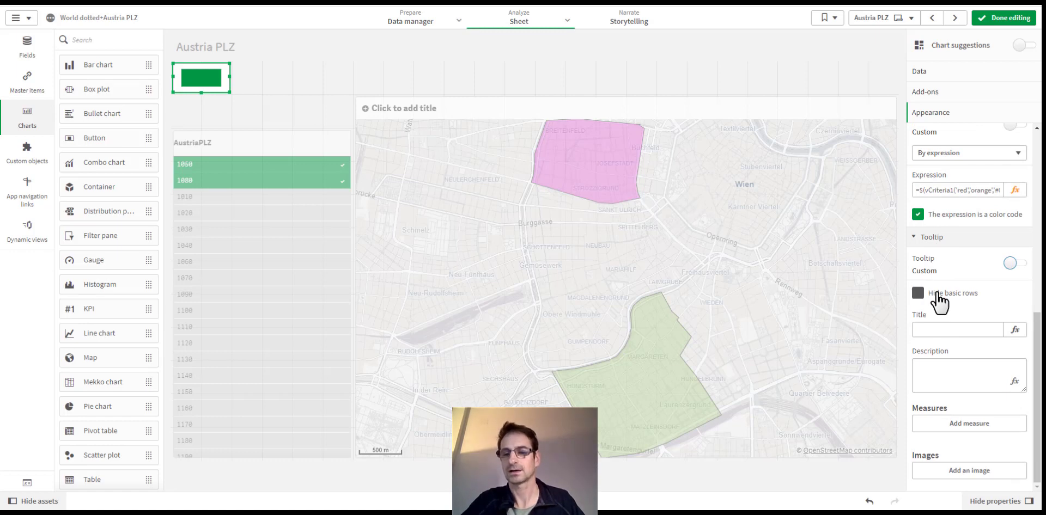
left_click(918, 293)
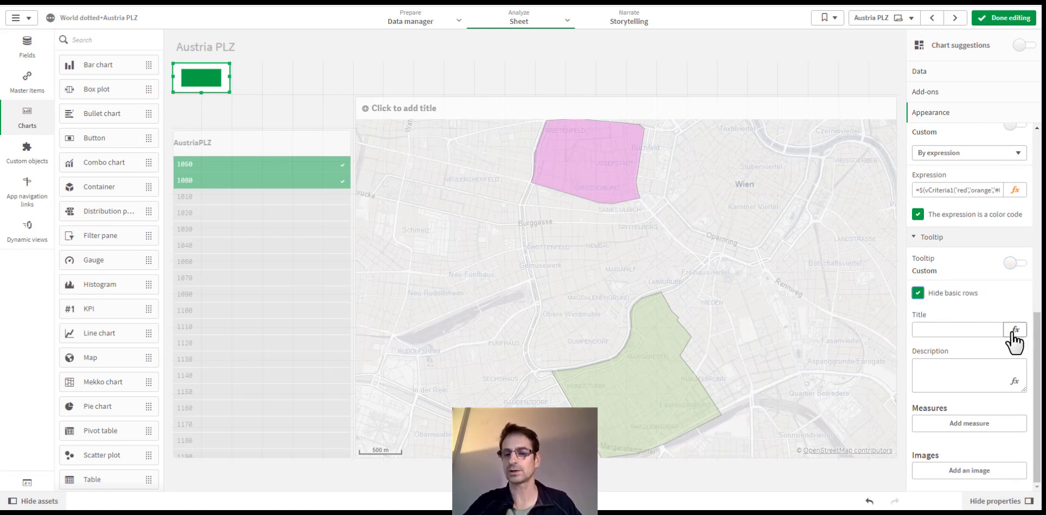
mouse_move(811, 130)
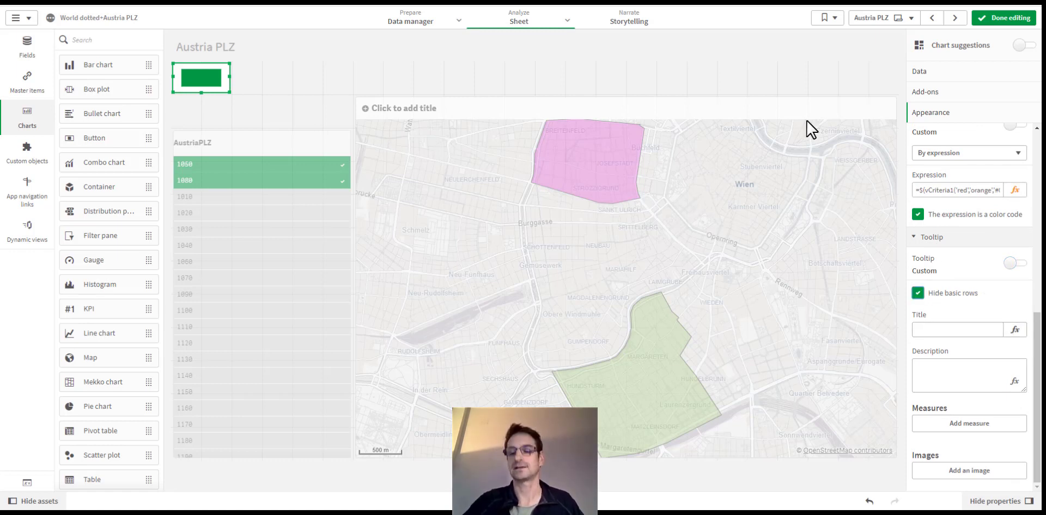
Set the tooltip title to ='Hi ' & SubField(OSUser(), 'UserId=', 2).
left_click(1014, 191)
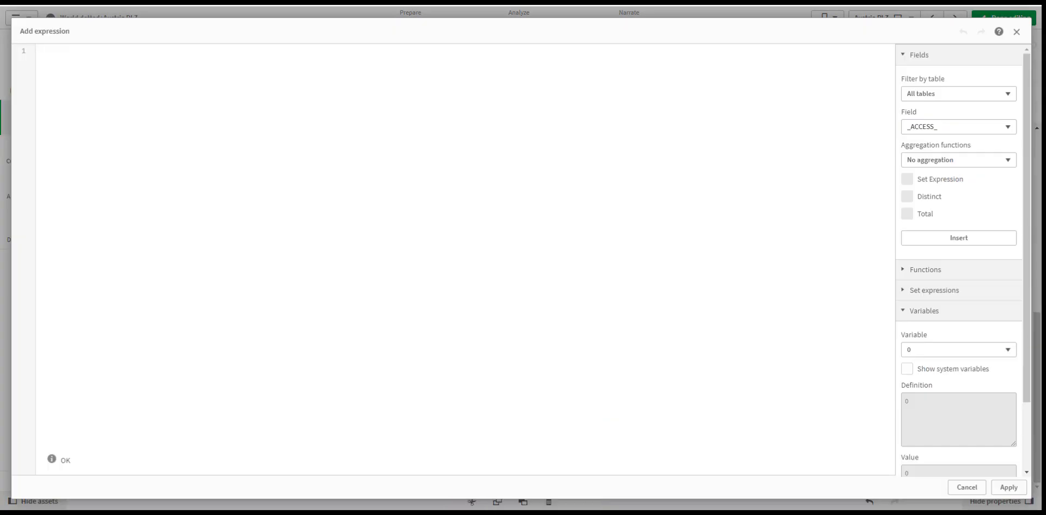
type("='Hi ' & SubField(OSUser(), 'UserId=', 2)")
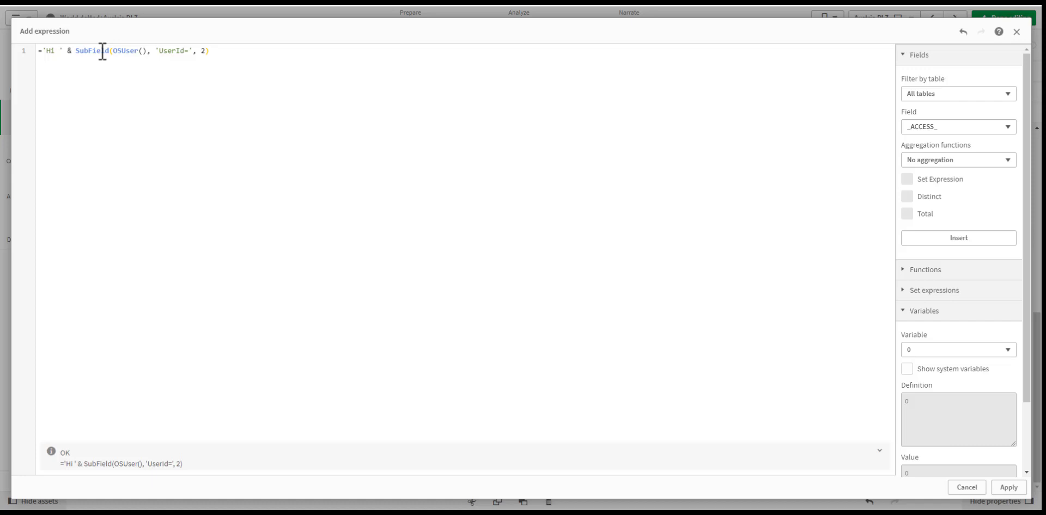
left_click(1009, 488)
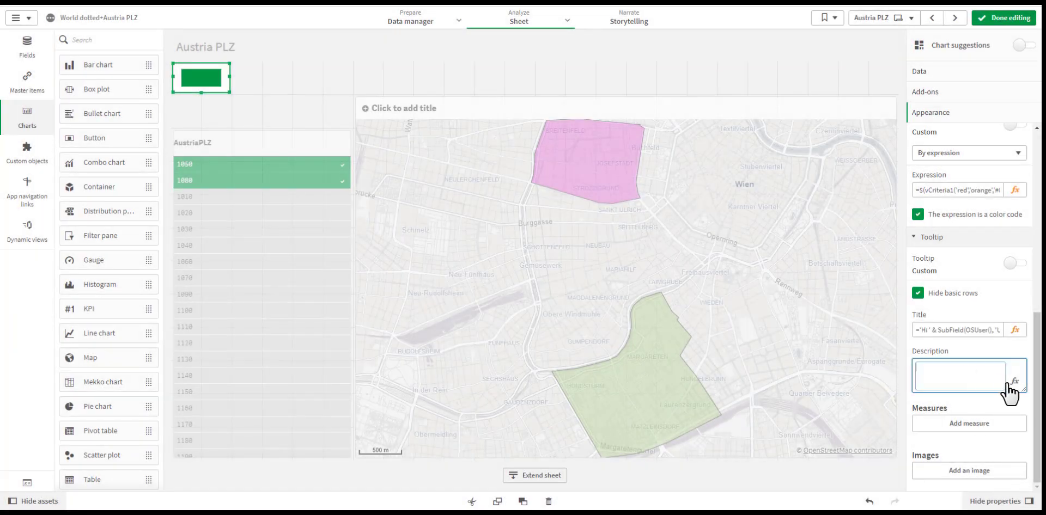
mouse_move(1014, 382)
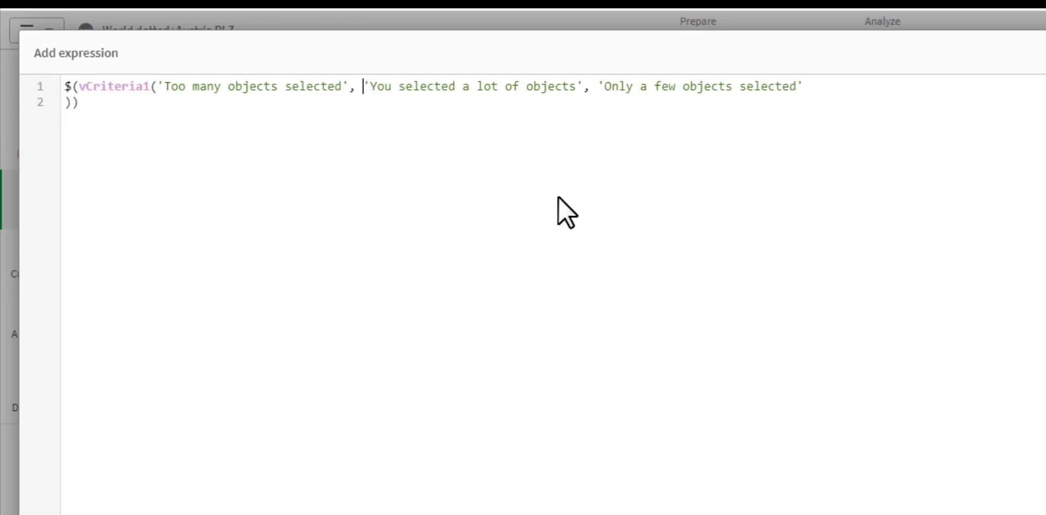
Set the tooltip description to $(vCriteria1('Too many objects selected', 'You selected a lot of objects', 'Only a few objects selected')).
key("Return")
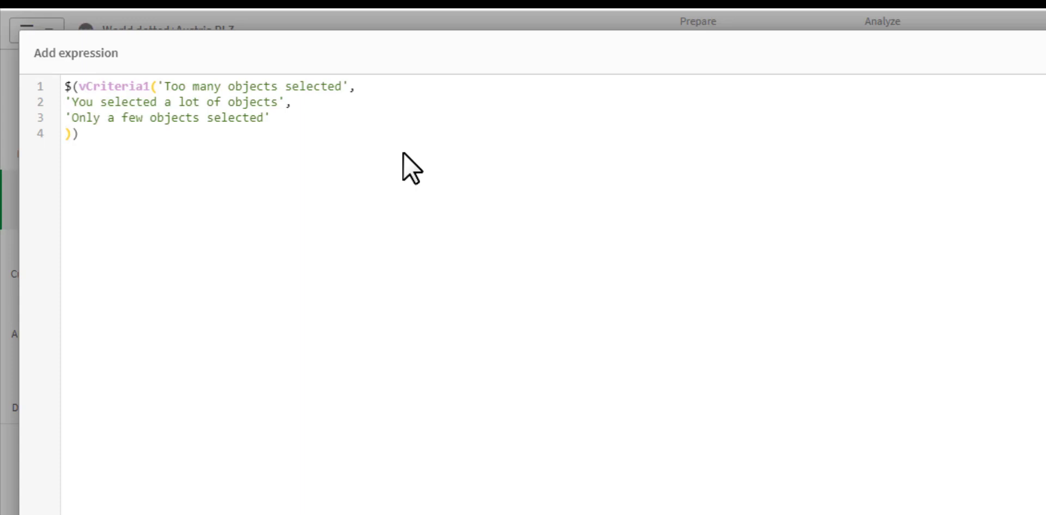
key("Backspace")
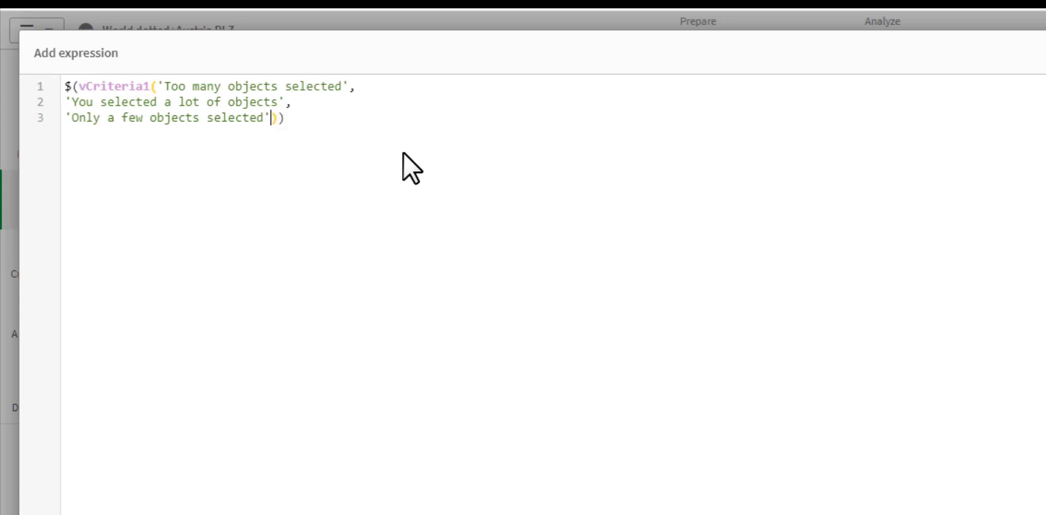
mouse_move(172, 86)
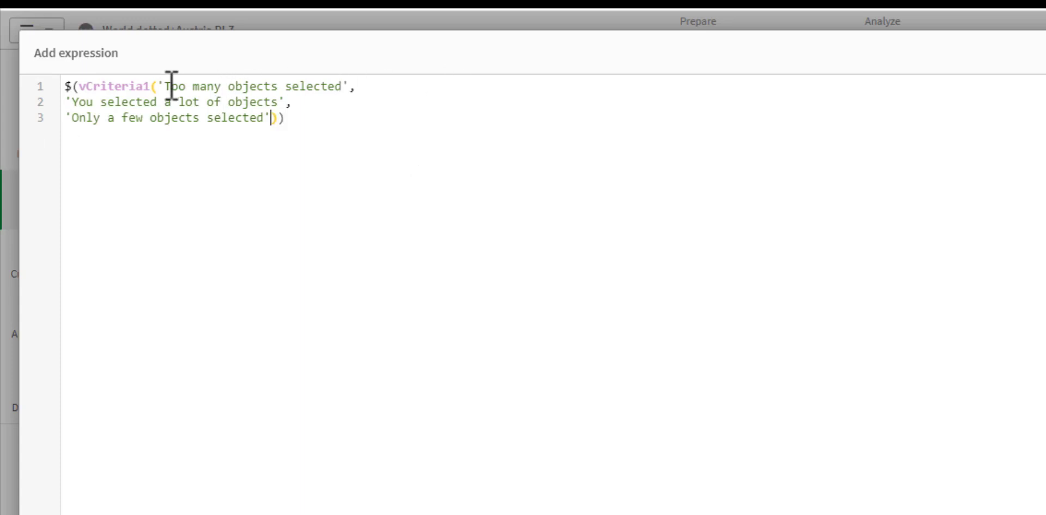
mouse_move(202, 129)
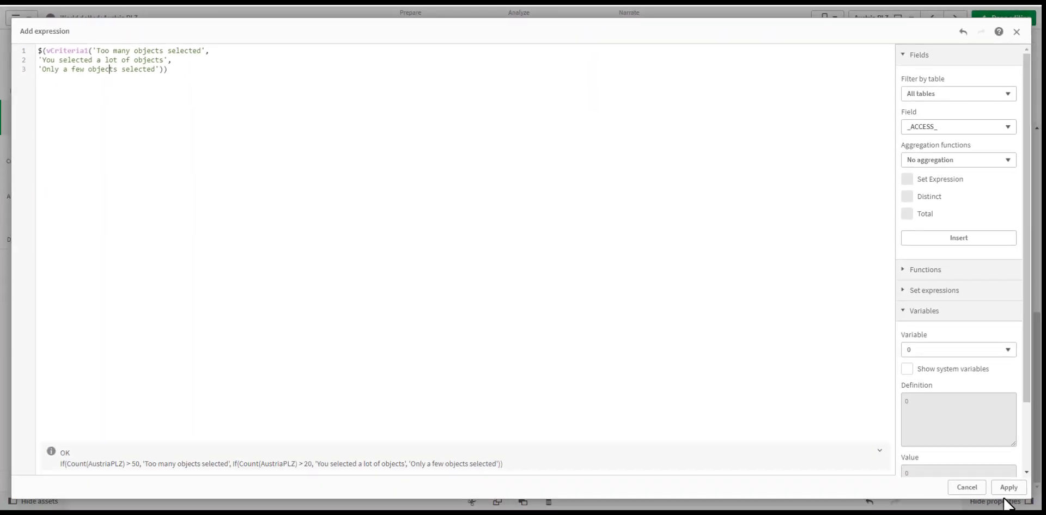
left_click(1008, 488)
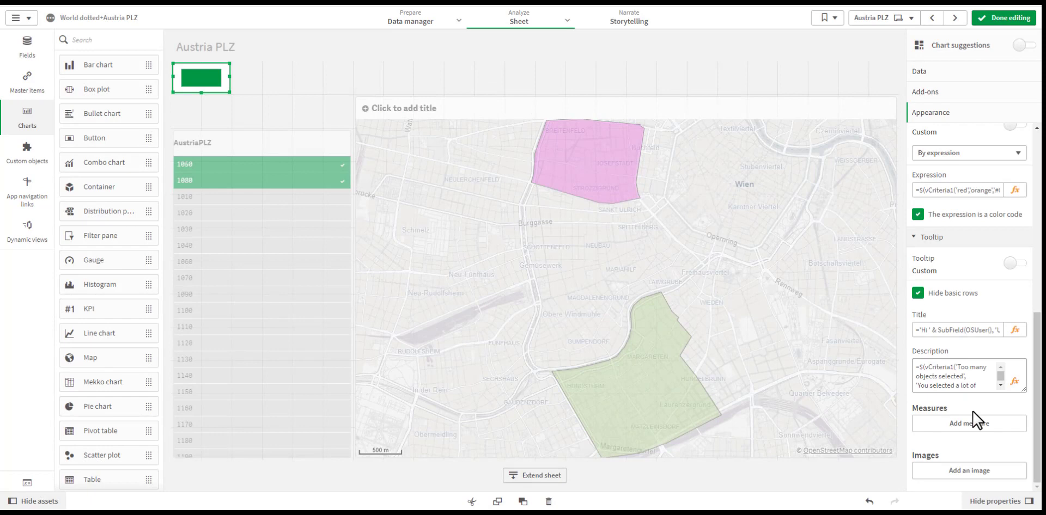
mouse_move(968, 424)
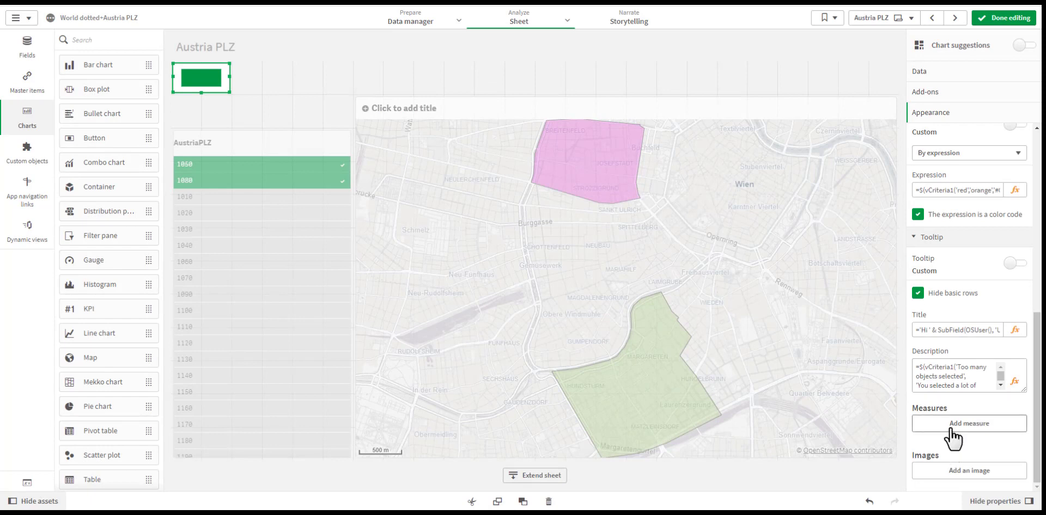
Add a Count(AustriaPLZ) tooltip measure with the label '#objects'.
left_click(969, 423)
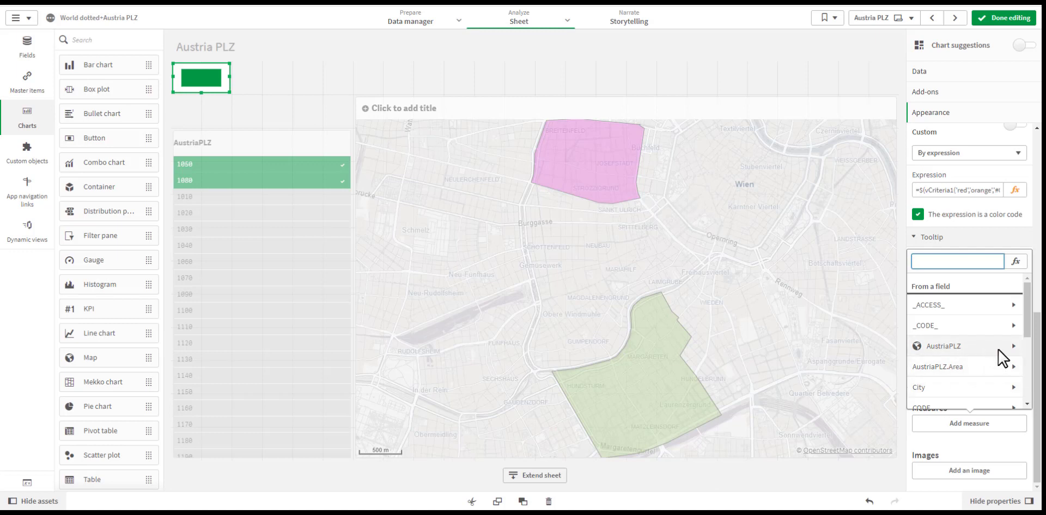
left_click(931, 346)
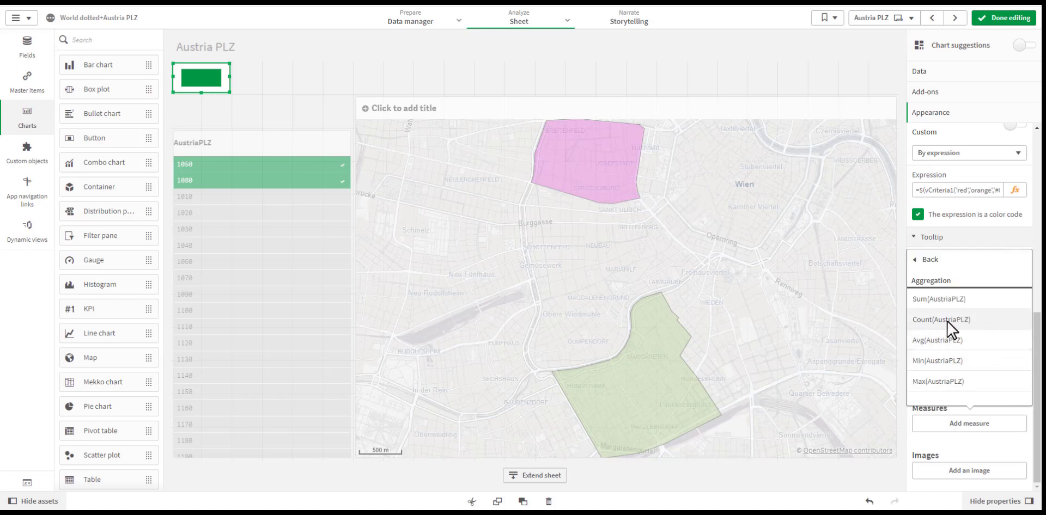
left_click(942, 319)
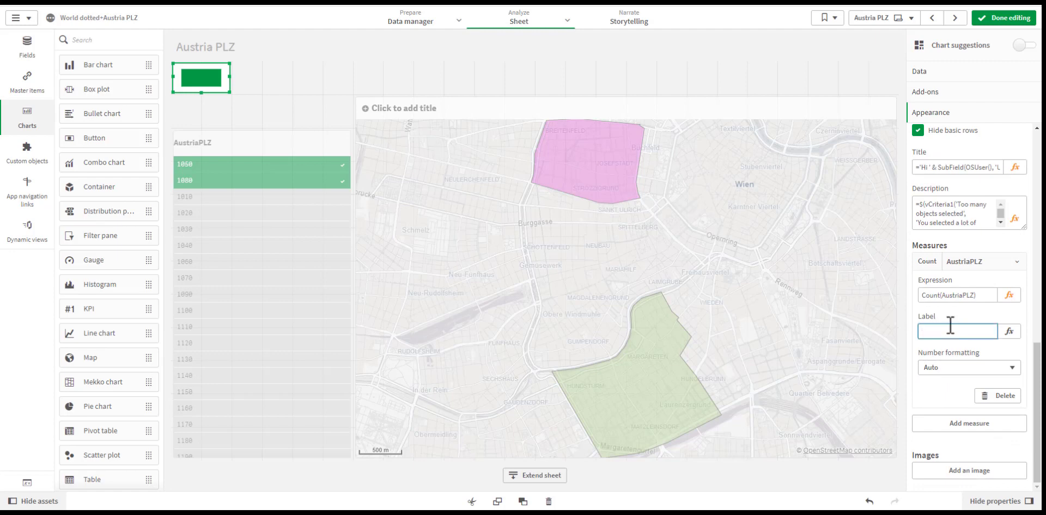
type("#objects")
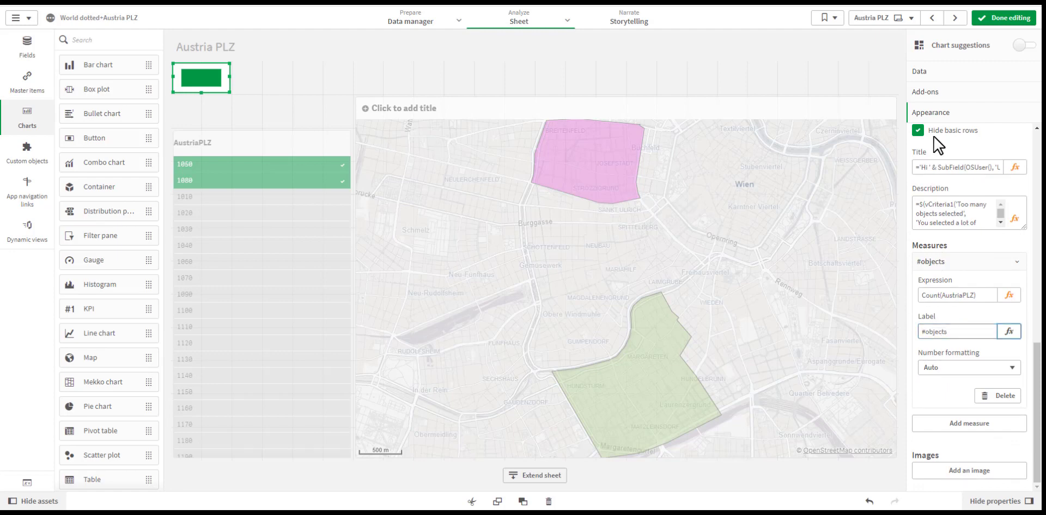
left_click(1004, 18)
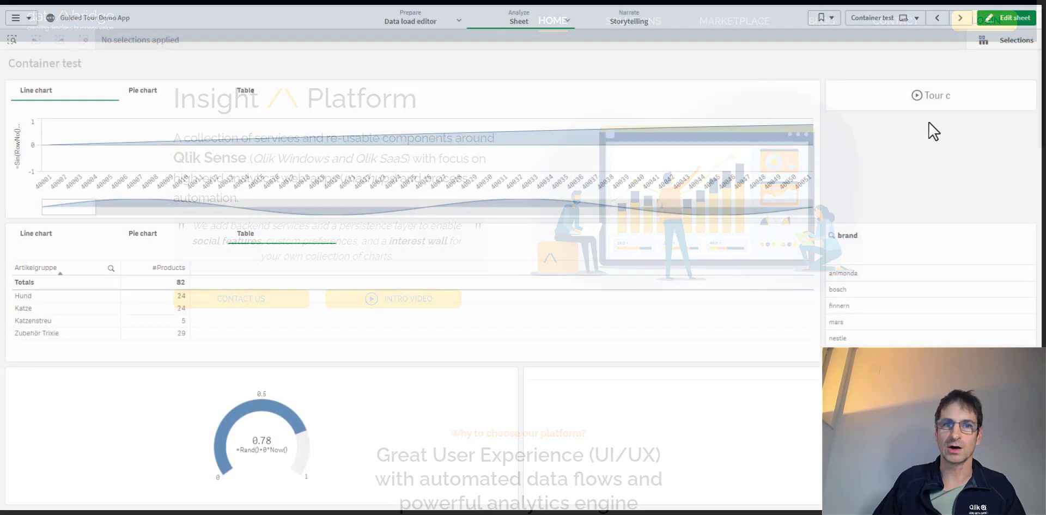
left_click(935, 95)
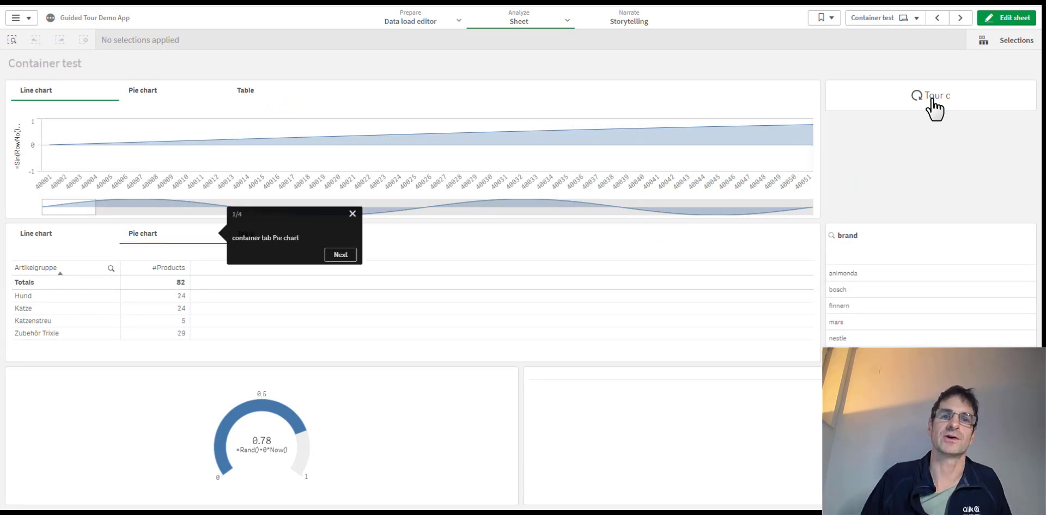
left_click(340, 254)
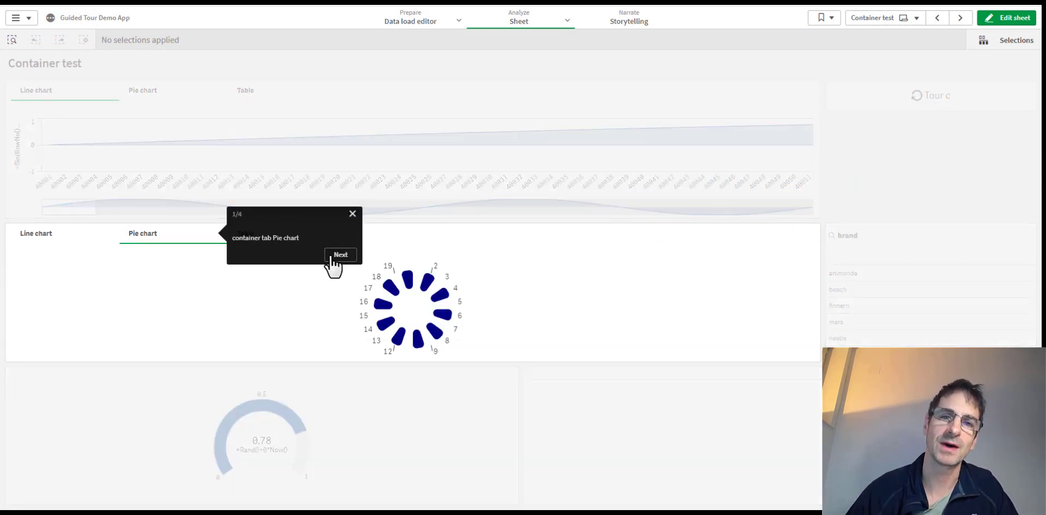
left_click(340, 254)
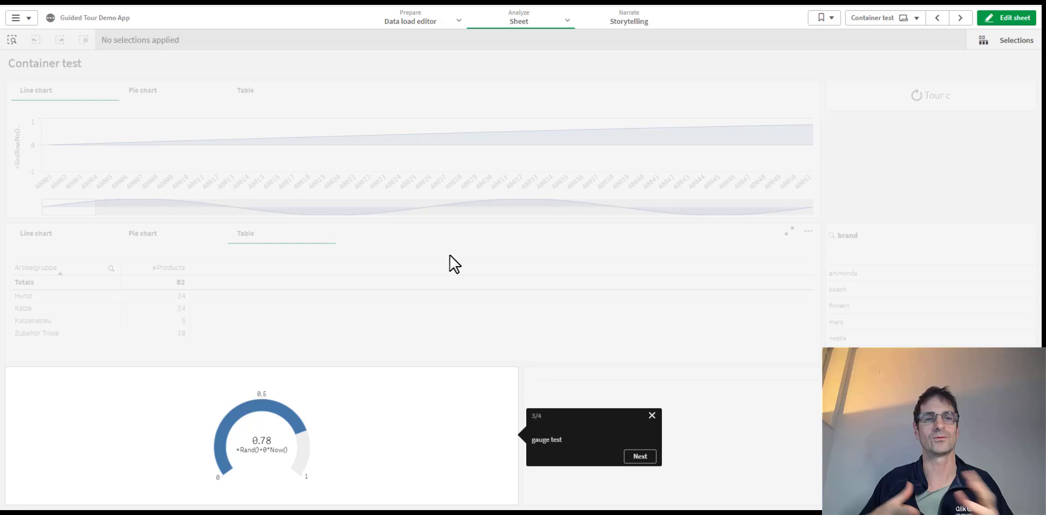
left_click(639, 456)
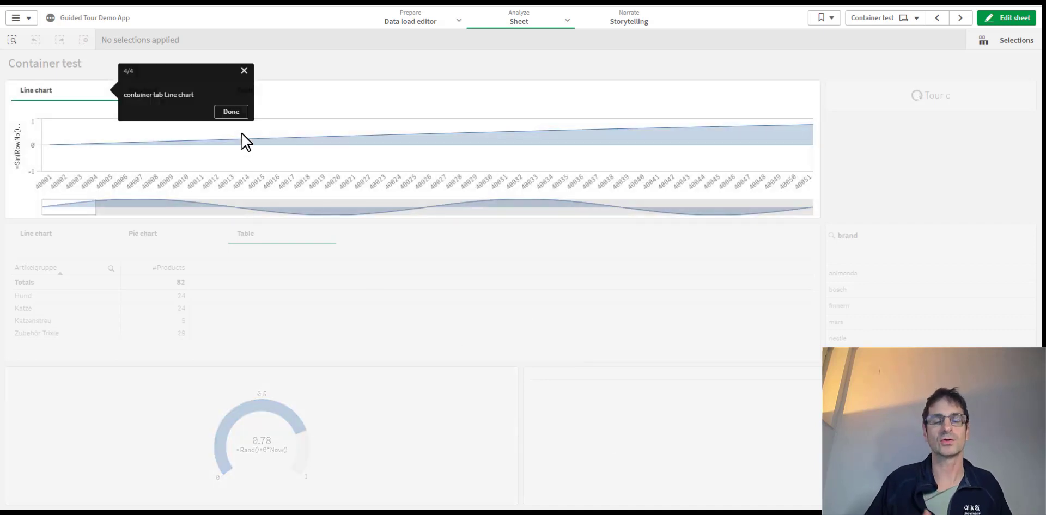
left_click(231, 111)
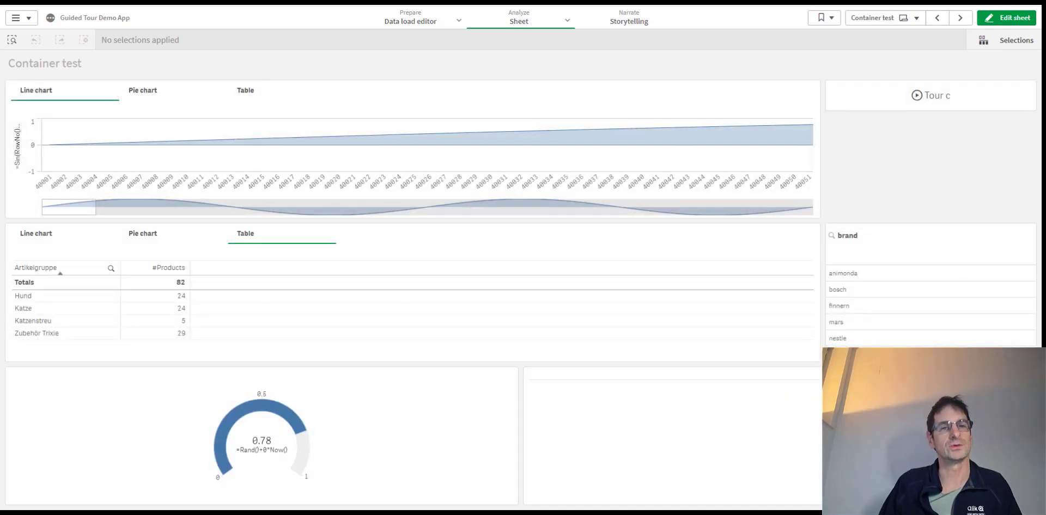